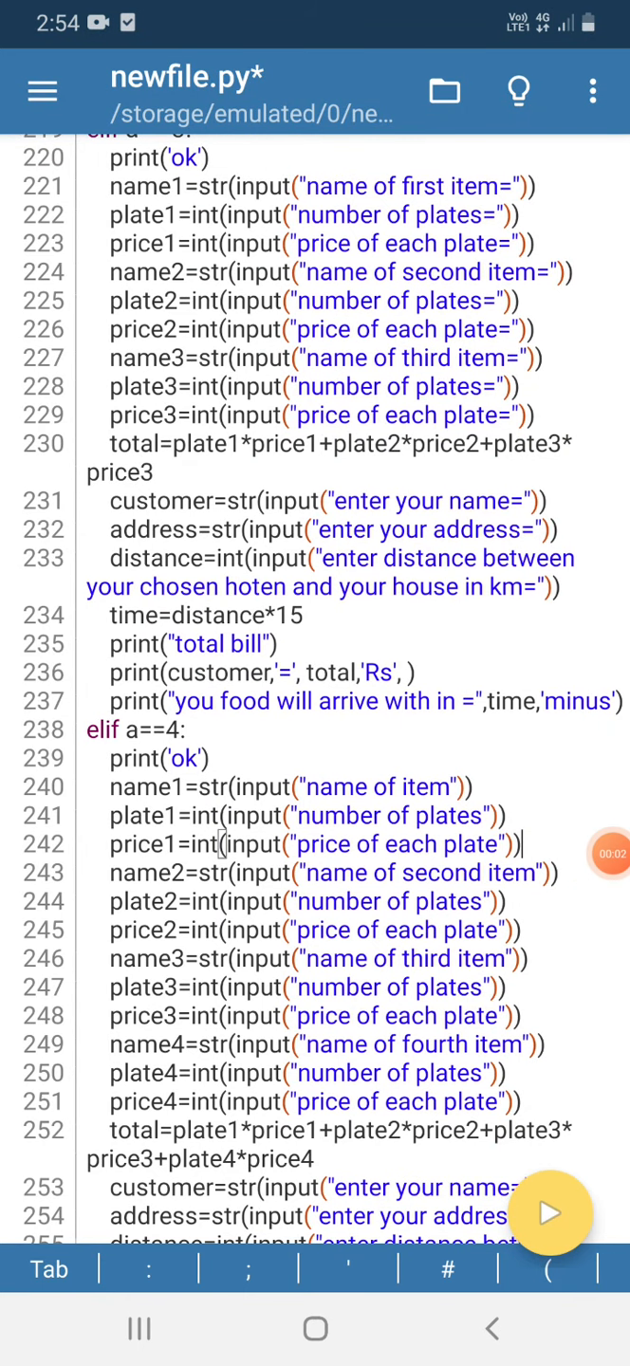
Step: Scroll through the food-delivery script before running it
scroll(down, 3)
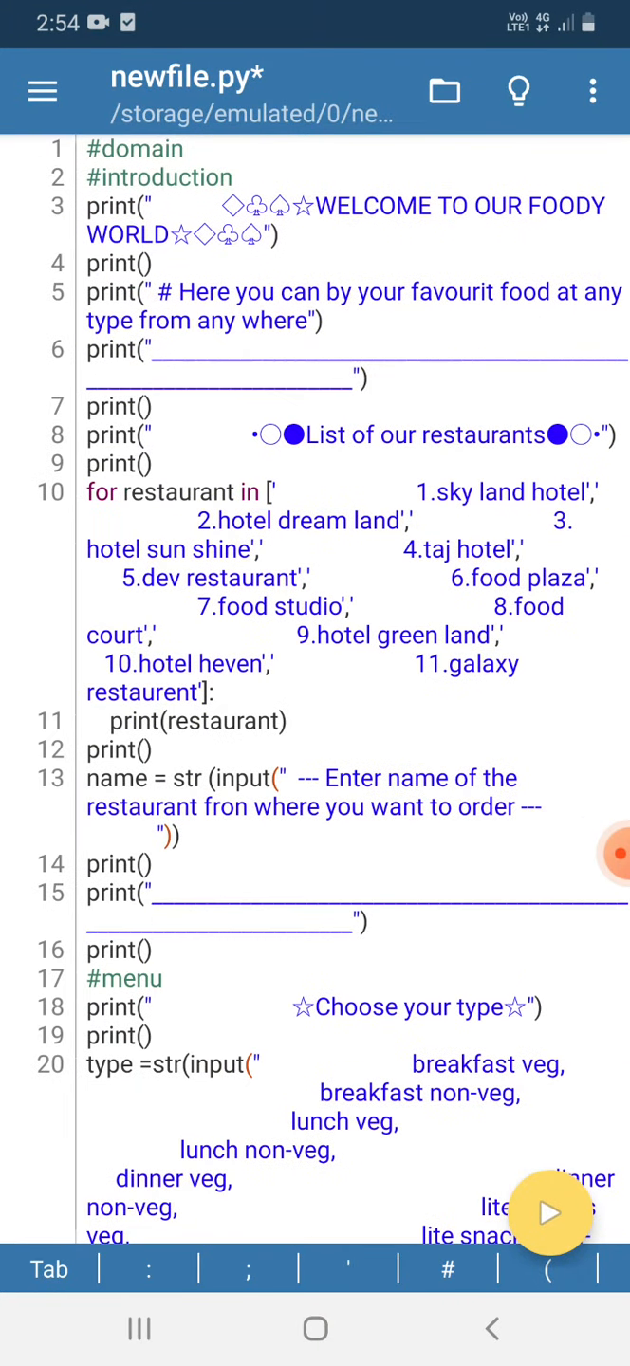
scroll(down, 3)
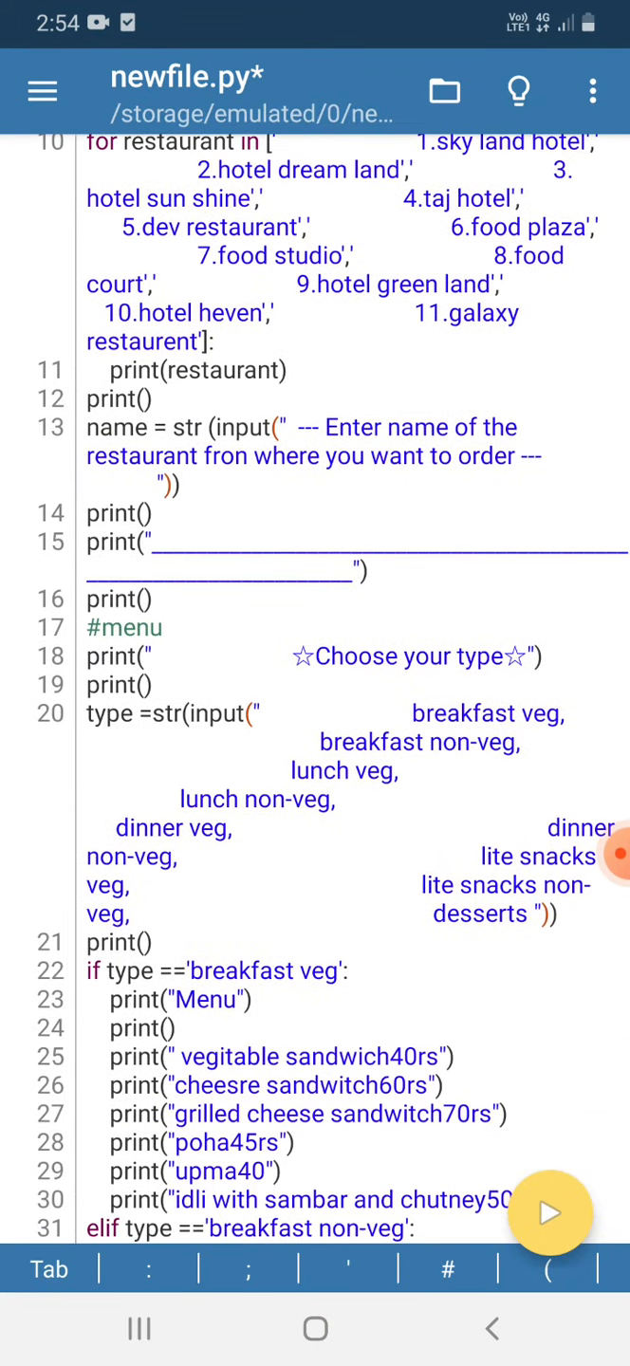
scroll(down, 3)
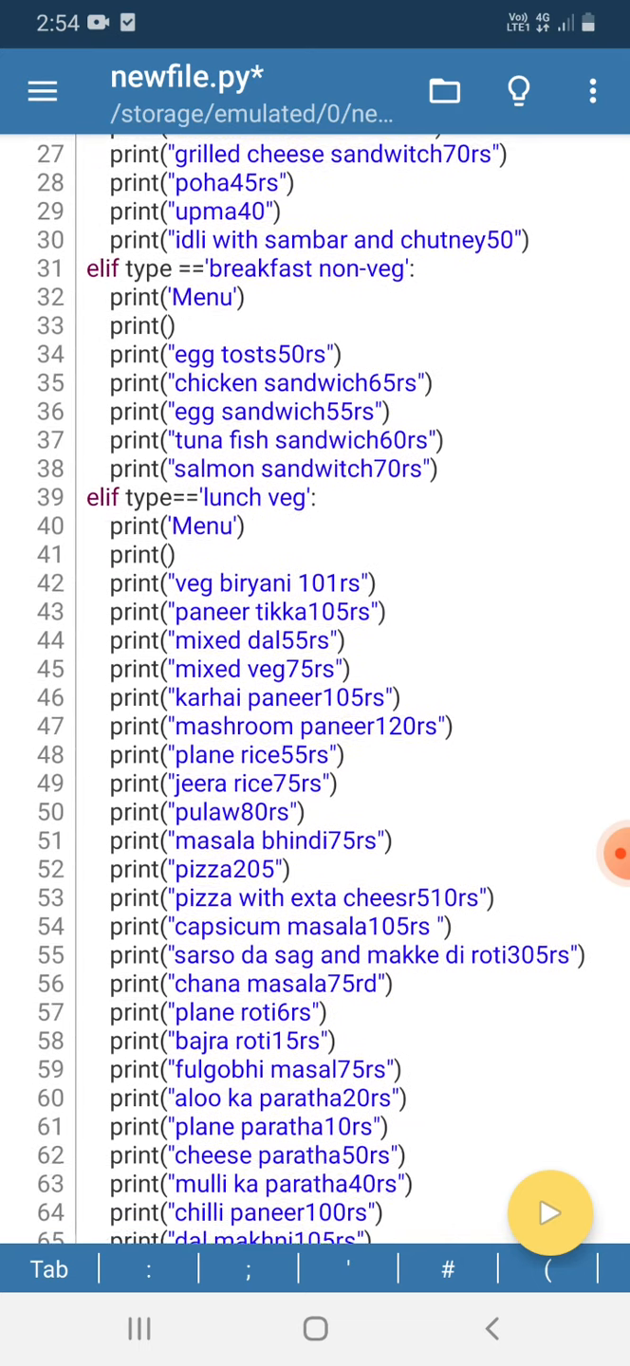
scroll(down, 3)
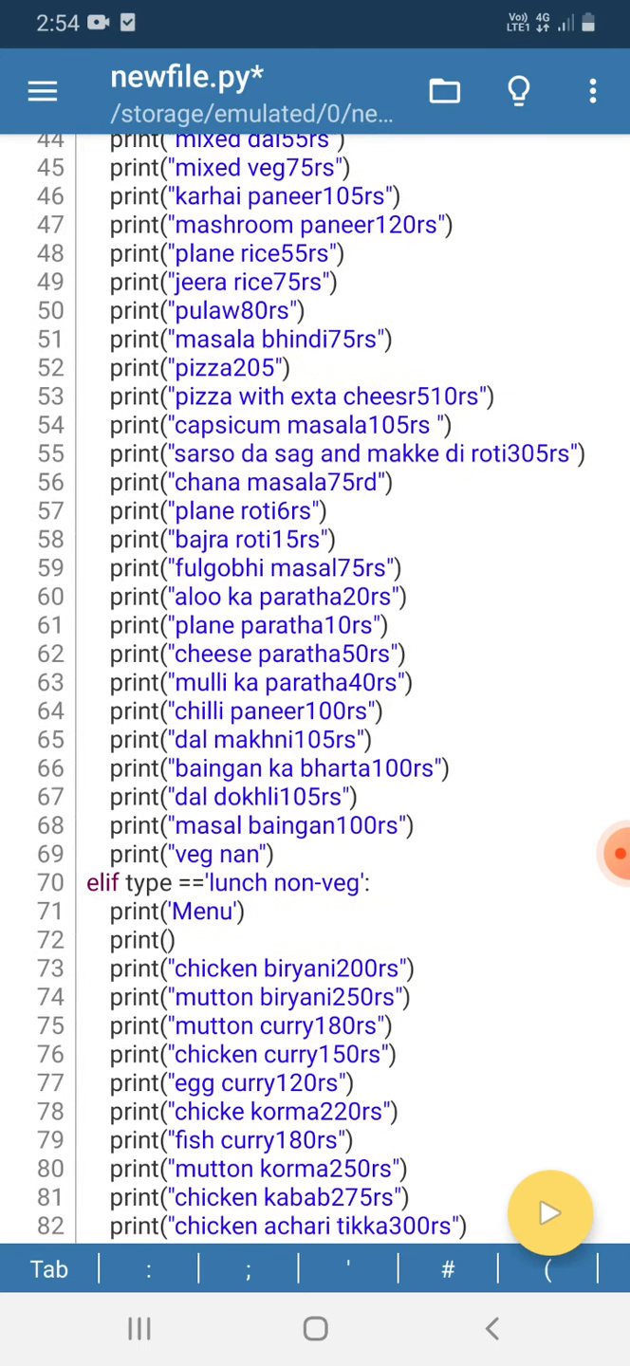
scroll(down, 3)
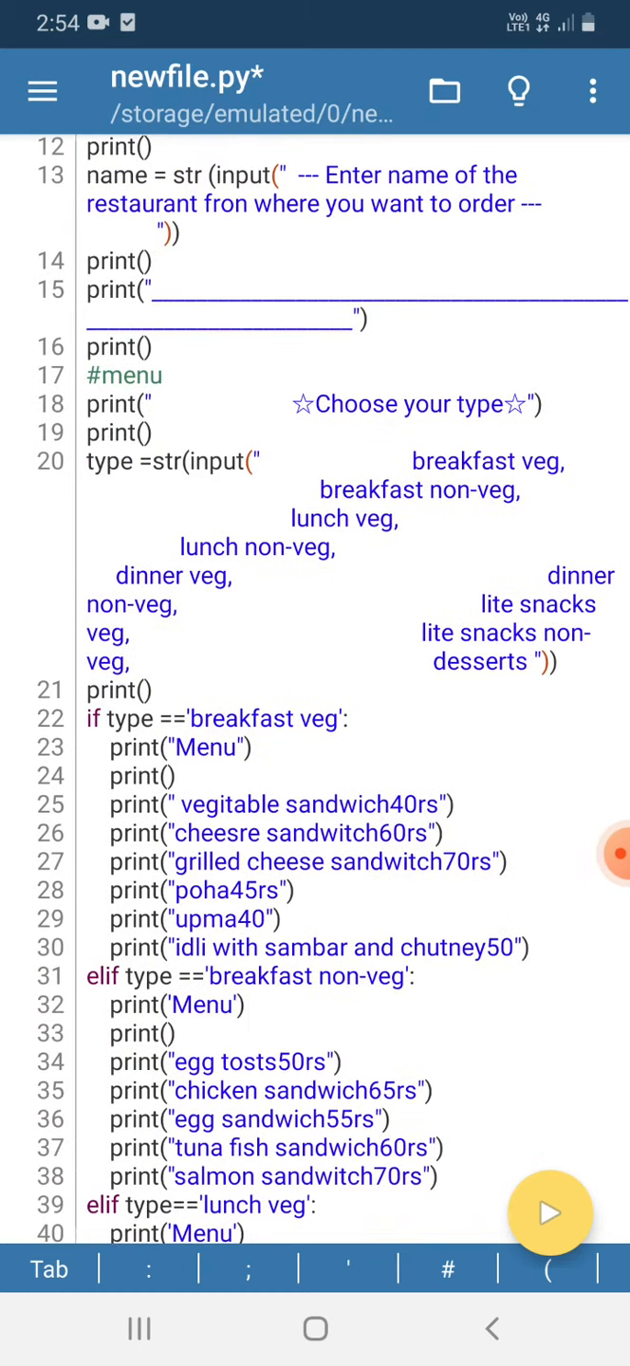
scroll(down, 3)
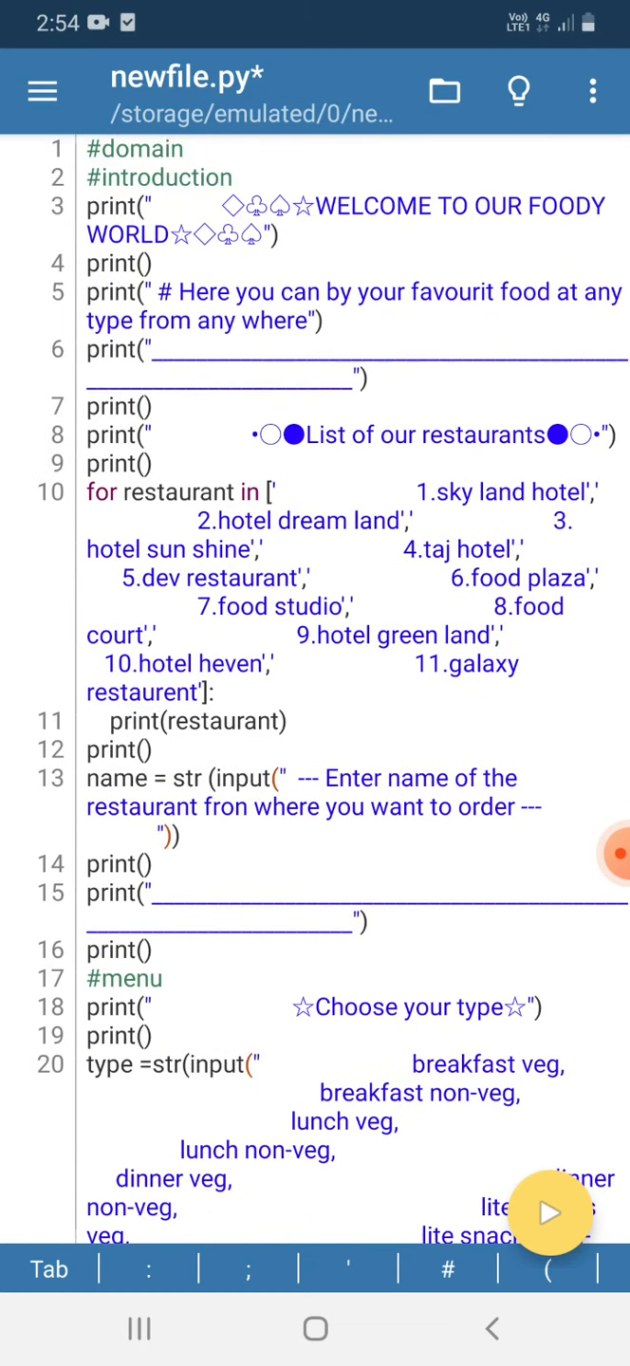
scroll(down, 3)
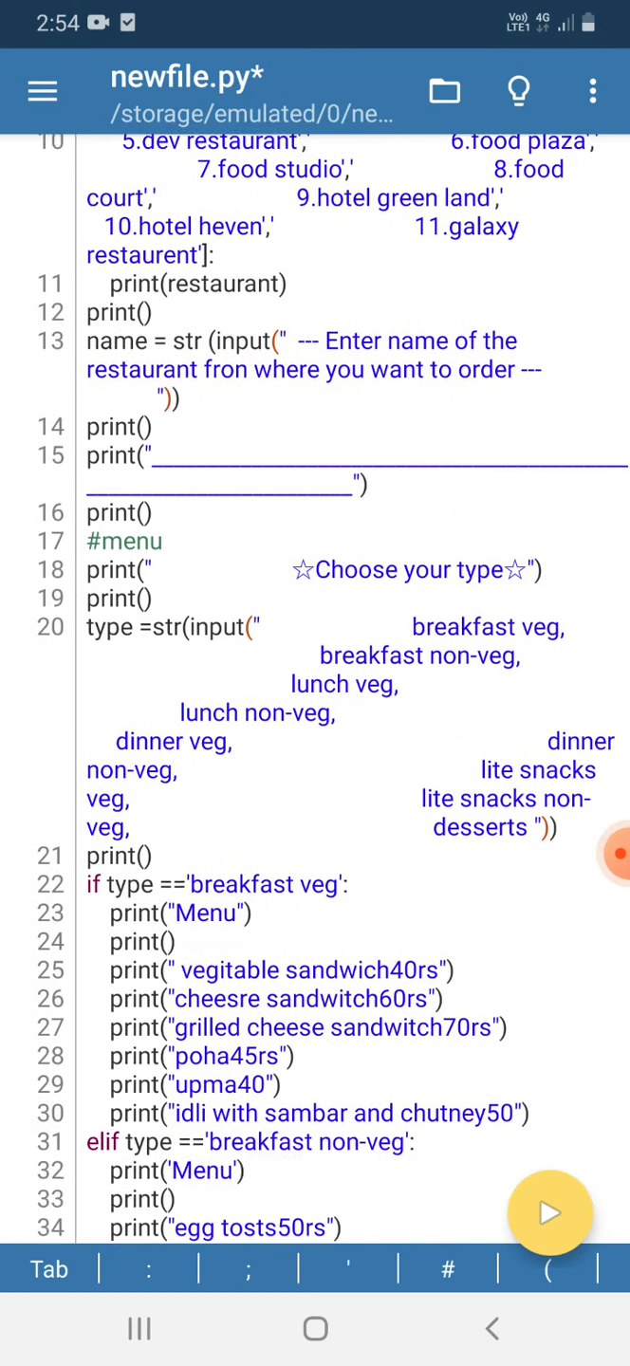
scroll(down, 3)
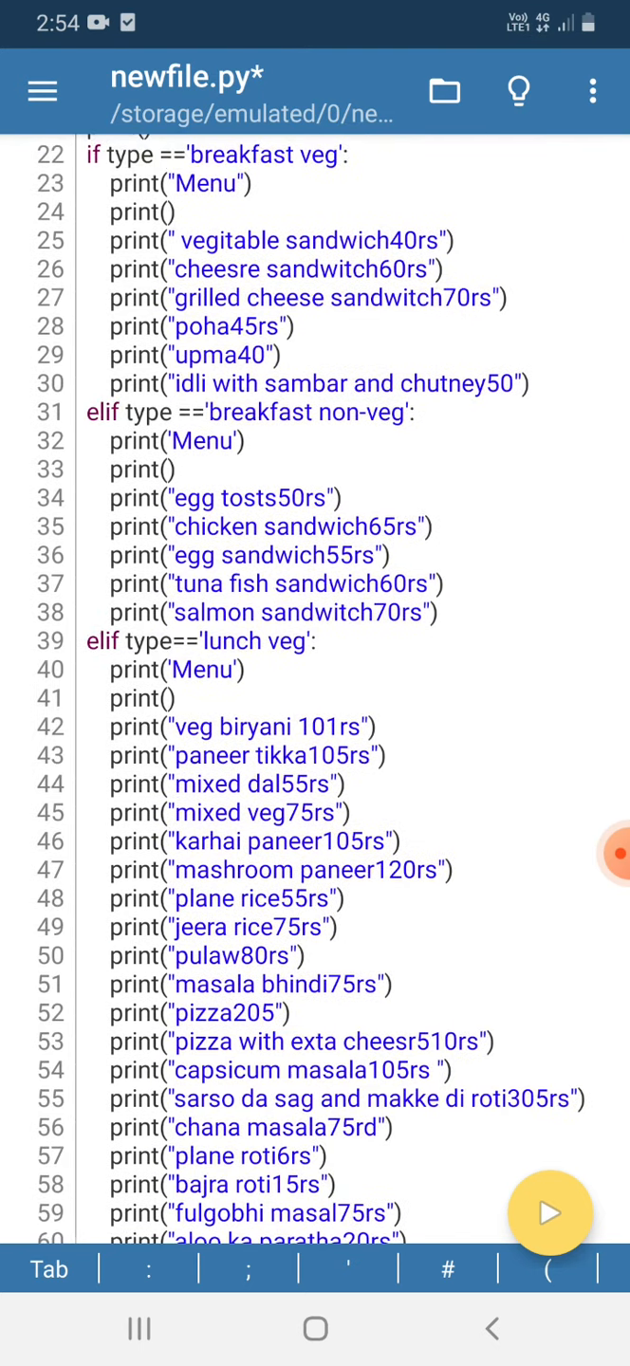
scroll(down, 3)
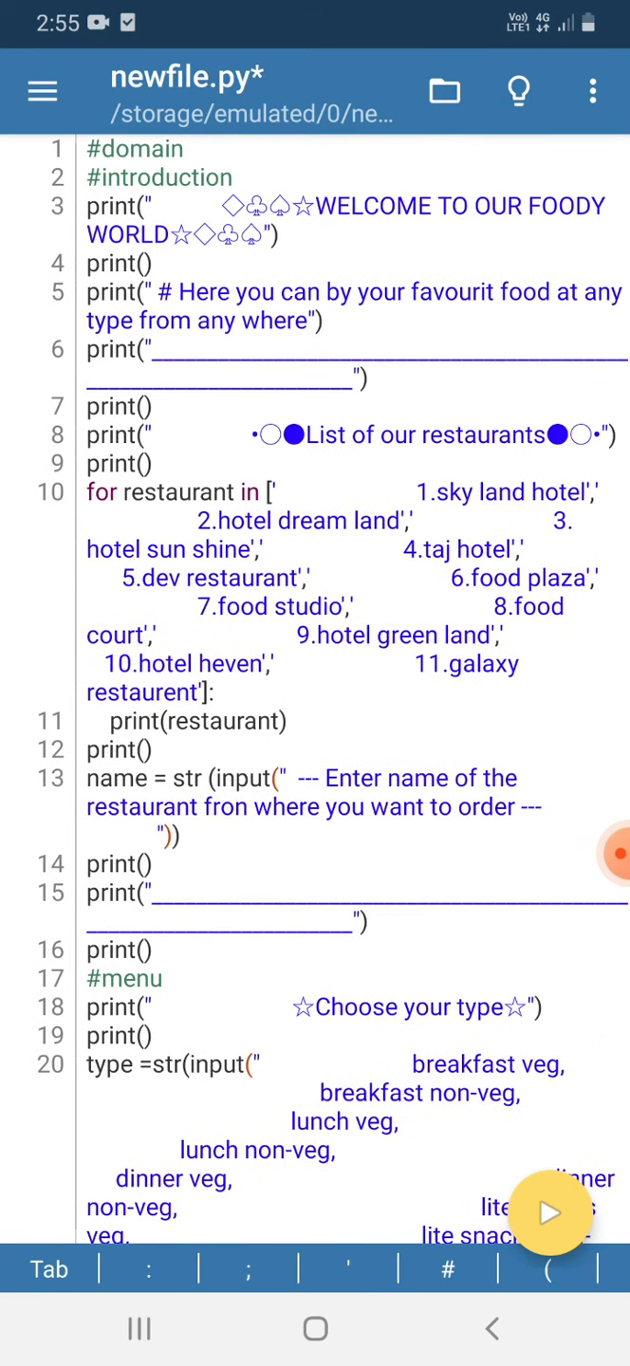
scroll(down, 3)
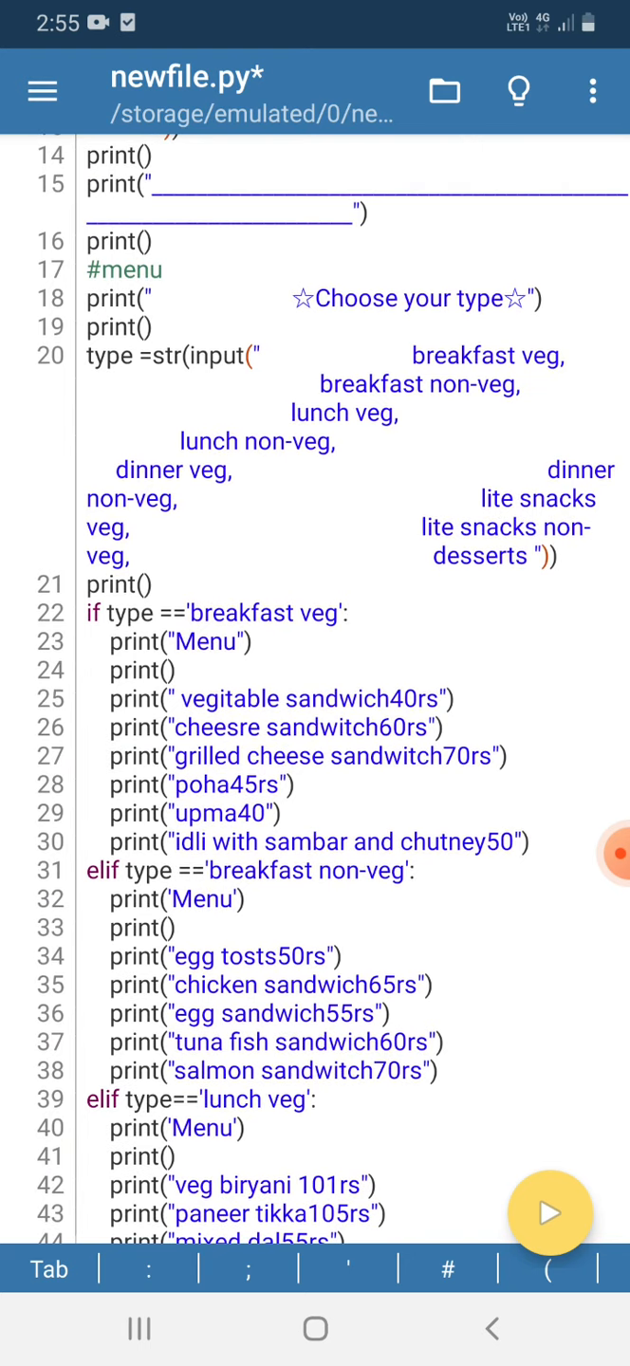
scroll(down, 3)
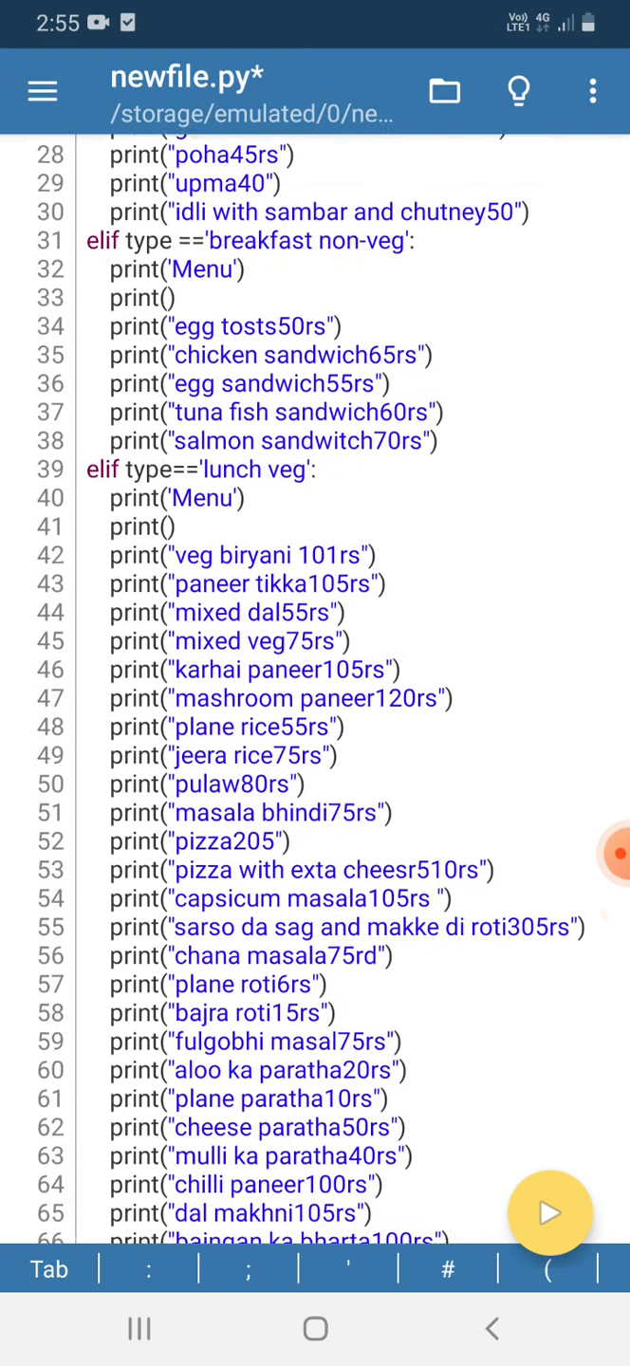
scroll(down, 3)
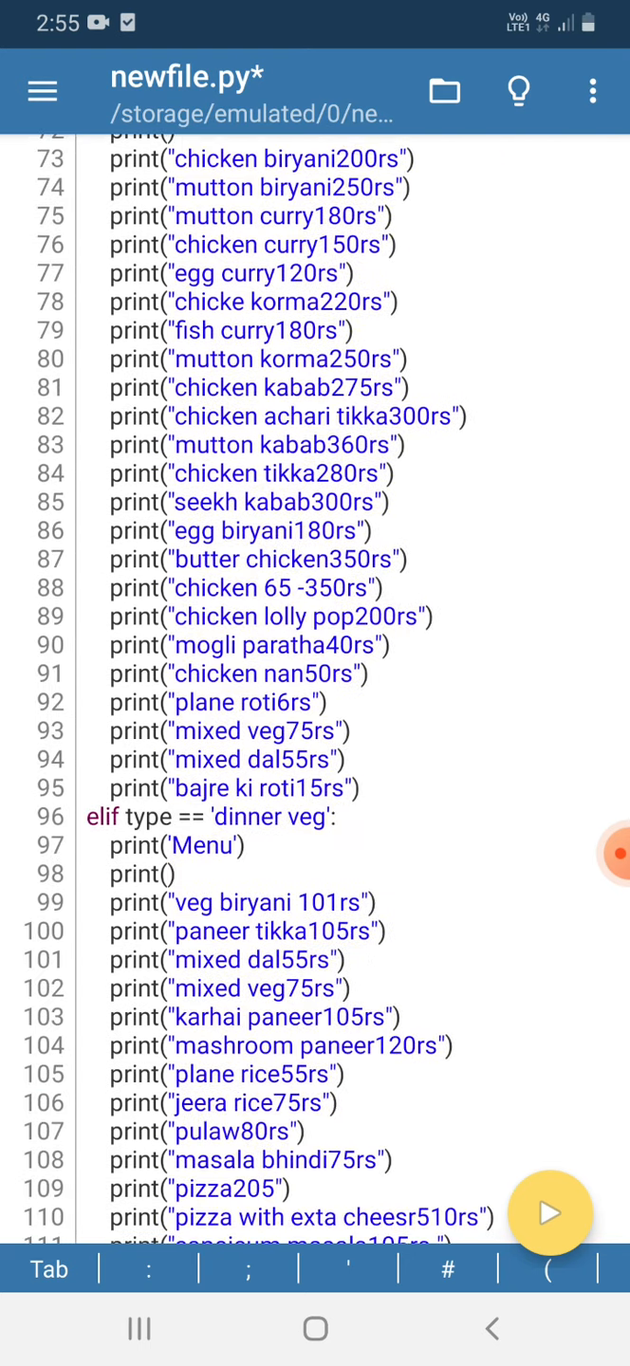
scroll(down, 3)
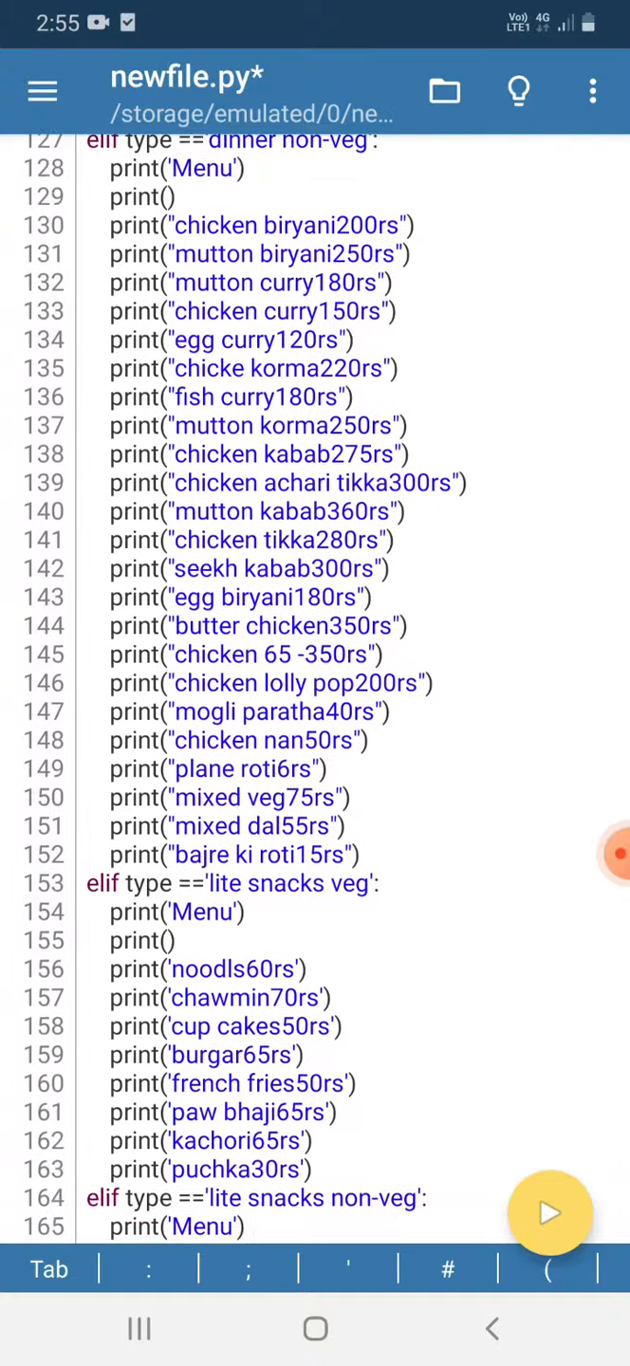
scroll(down, 3)
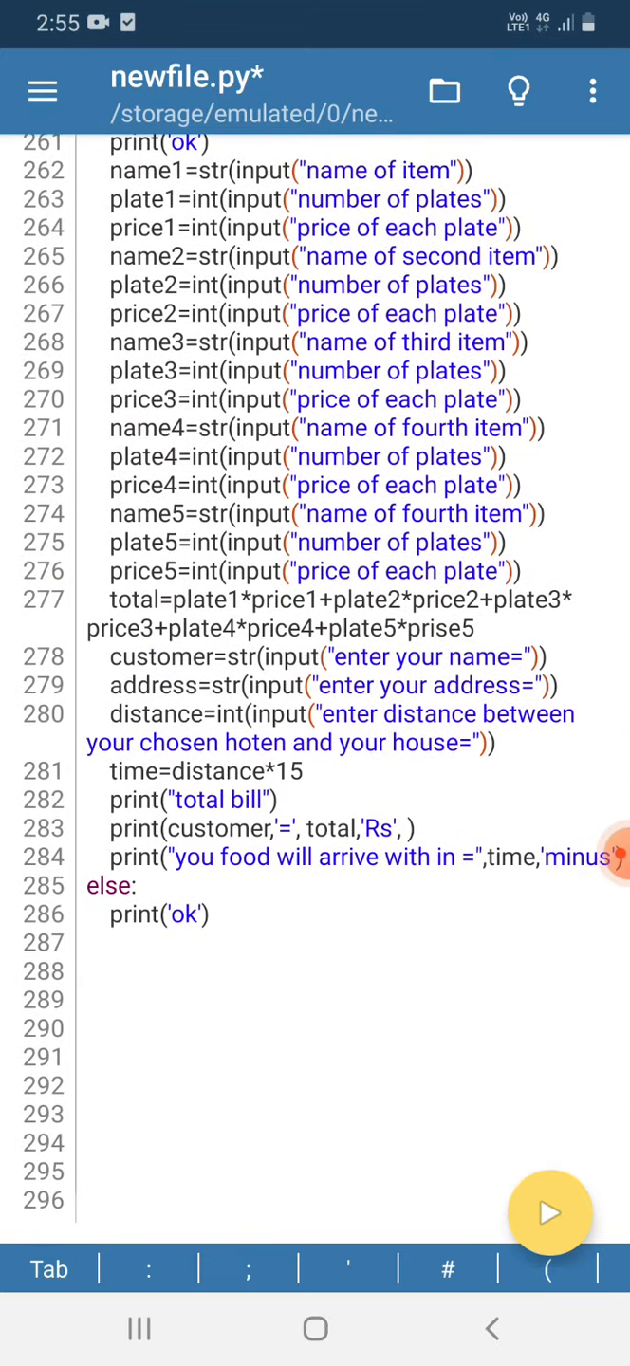
scroll(down, 3)
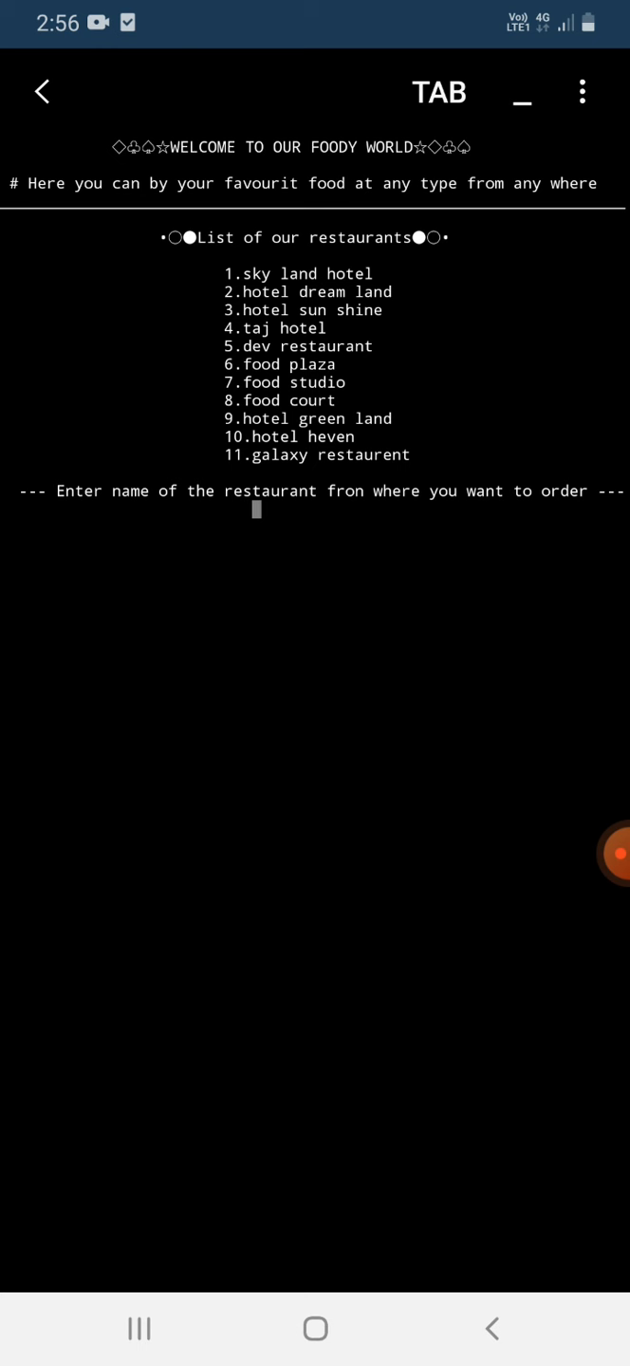
Step: Answer the restaurant prompt by typing hotel dream land
click(254, 508)
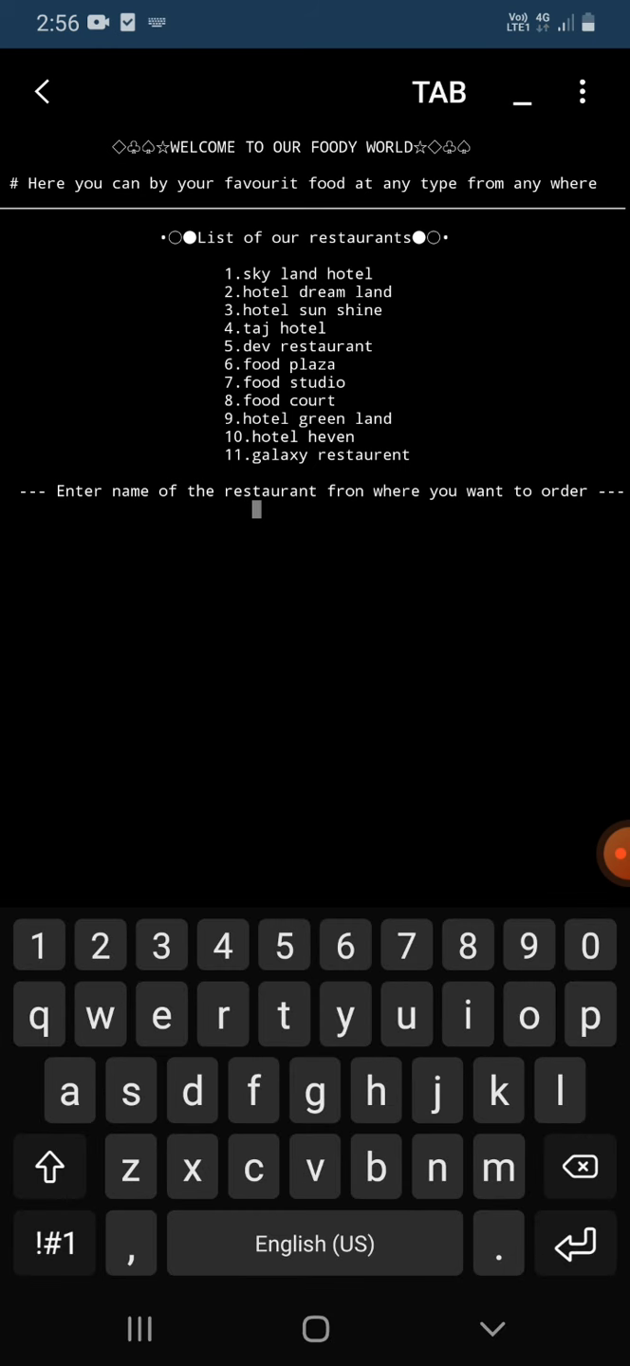
text(hotel dream)
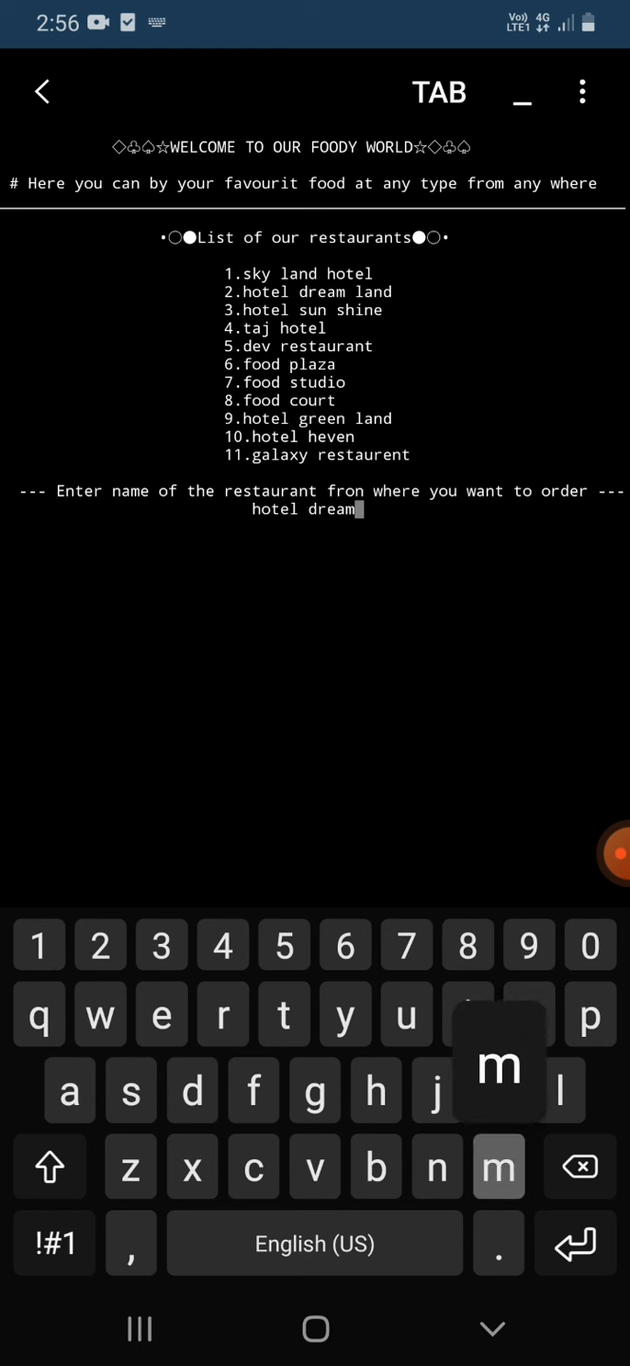
text(a)
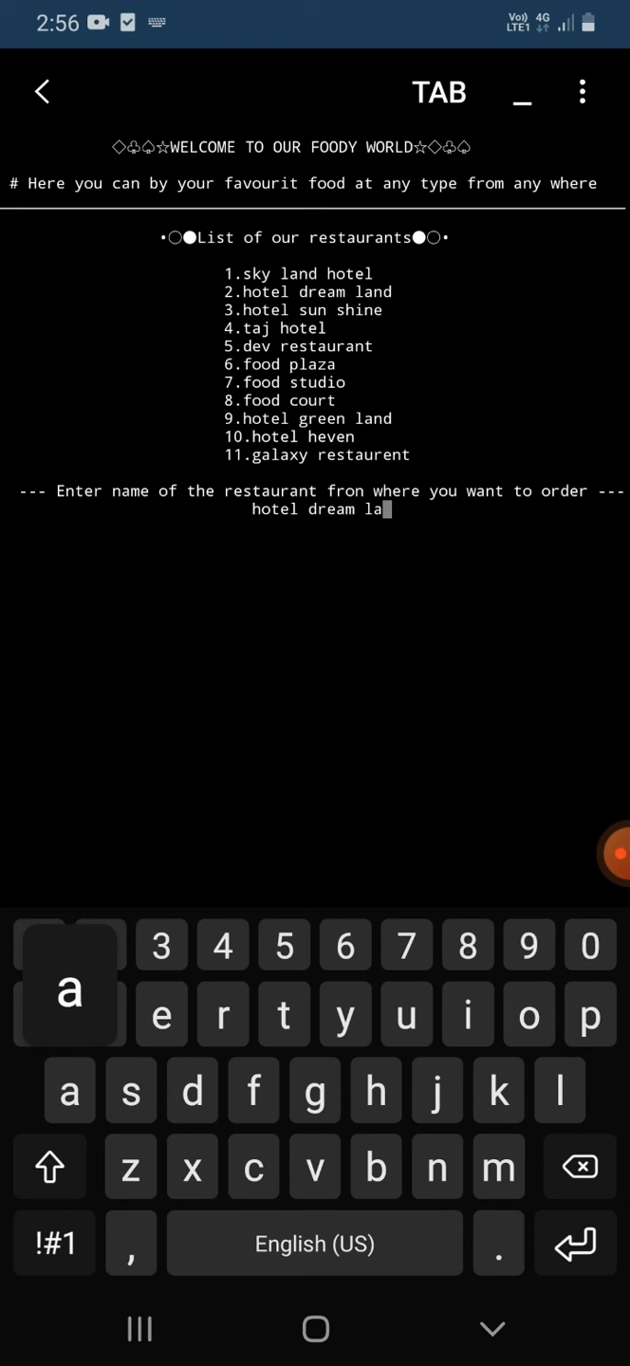
text(d)
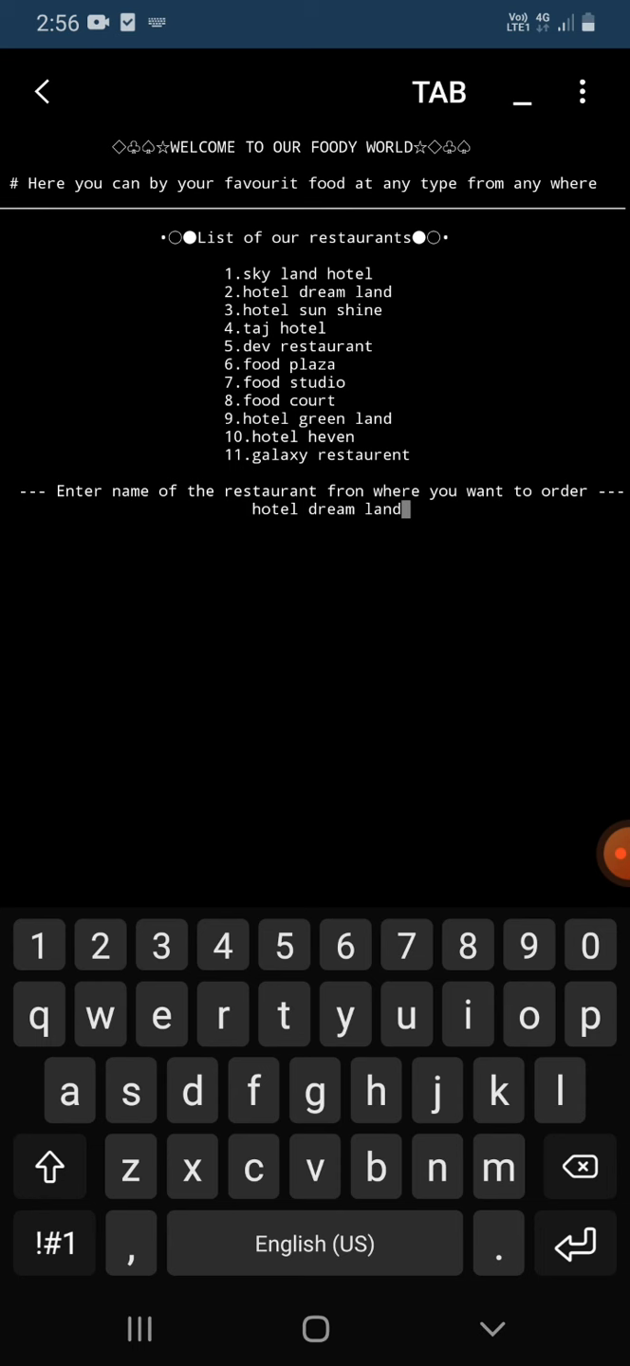
Step: Submit hotel dream land and enter lunch veg to get the veg menu
key(enter)
text(lunch v)
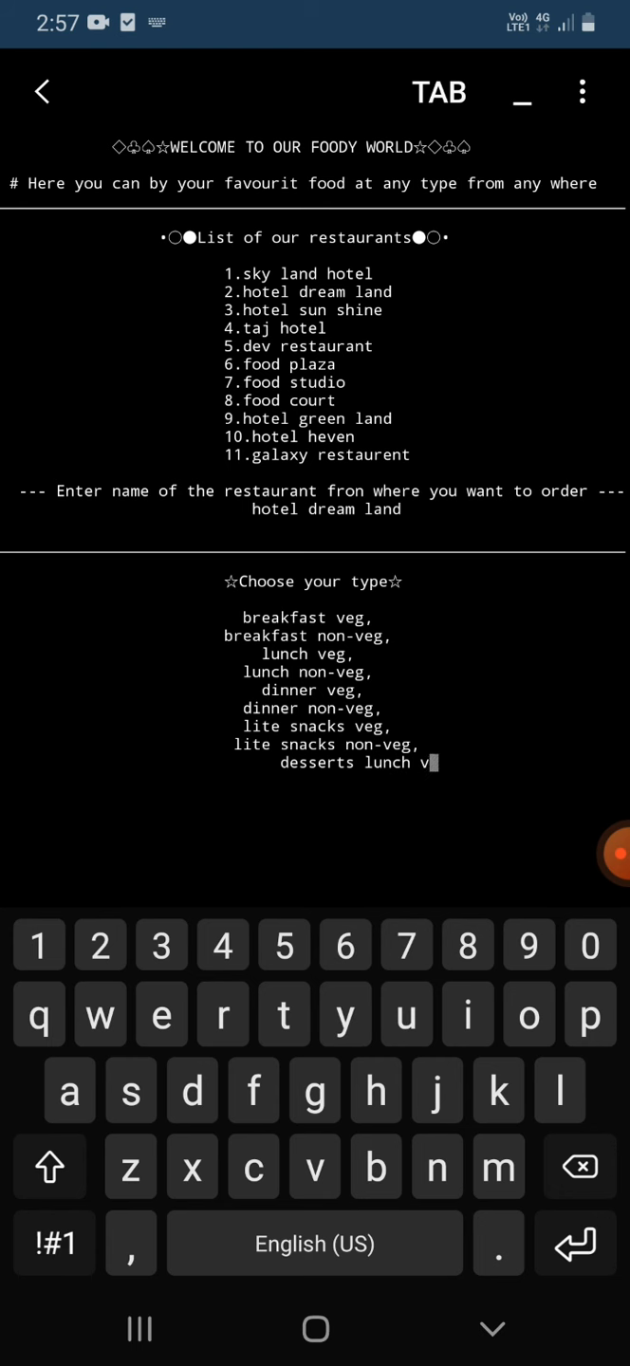
text(g)
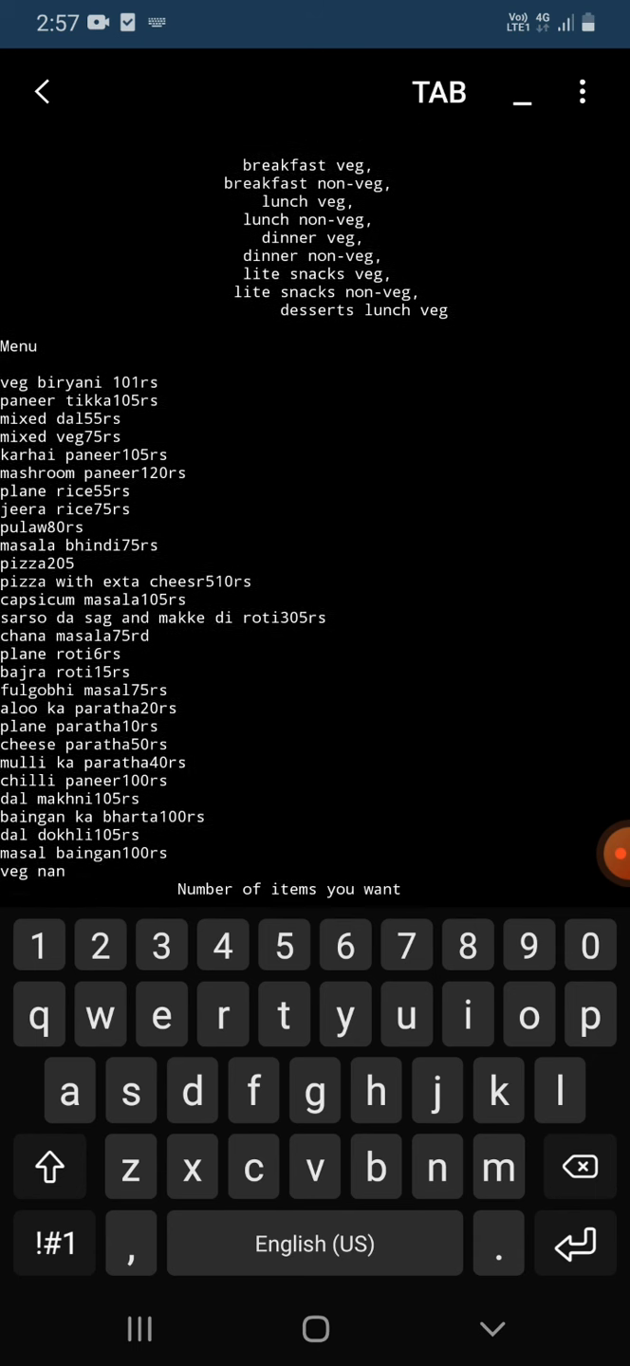
Step: Enter 3 as the number of items to order
text(1,2,3,4,5,6,7,8,9,10)
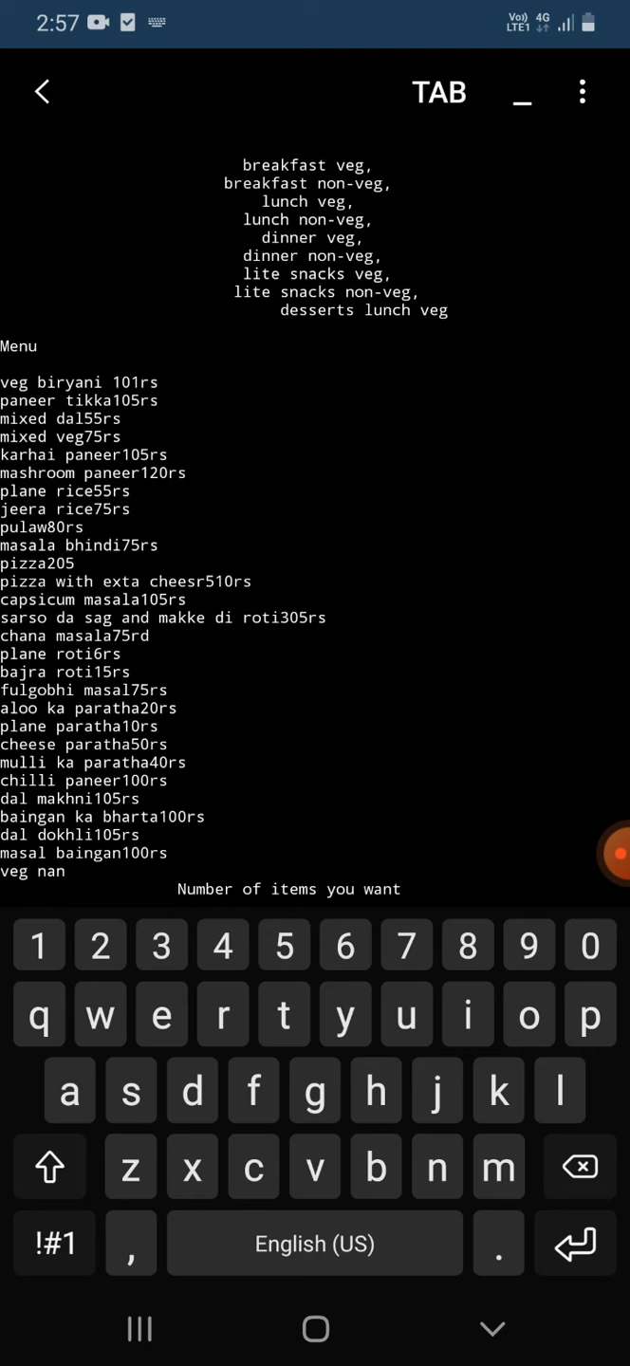
text(1,2,3,4,5,6,7,8,9,10)
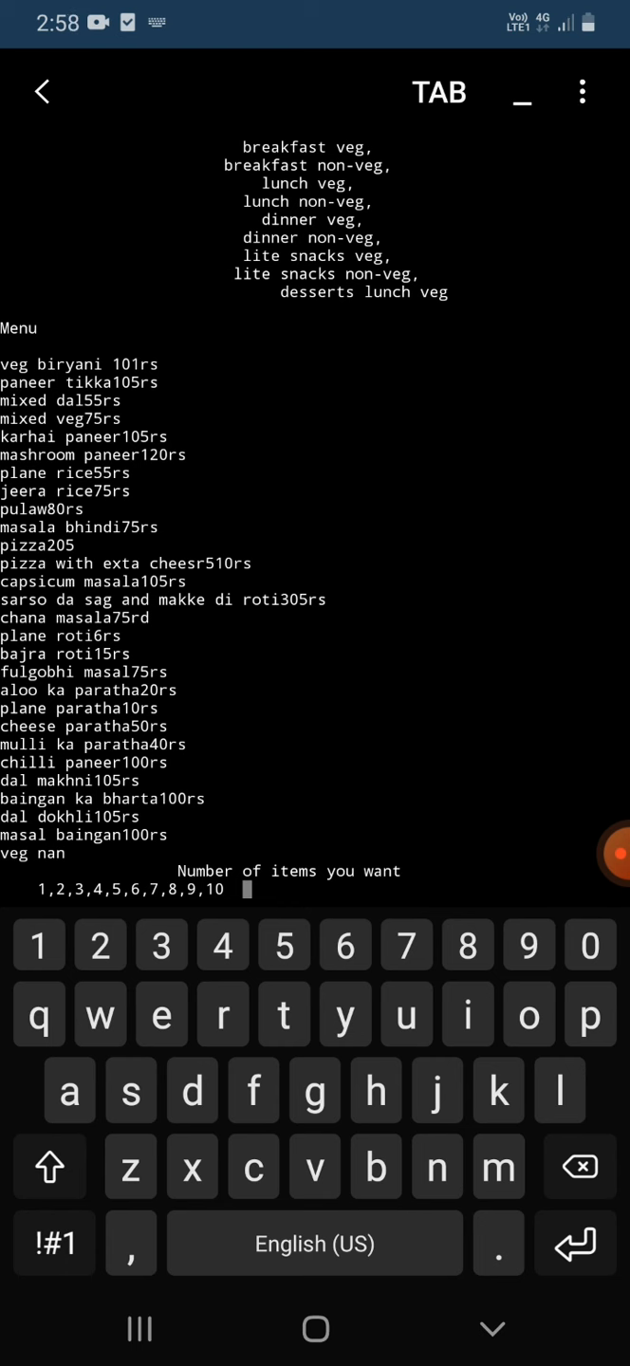
text(3)
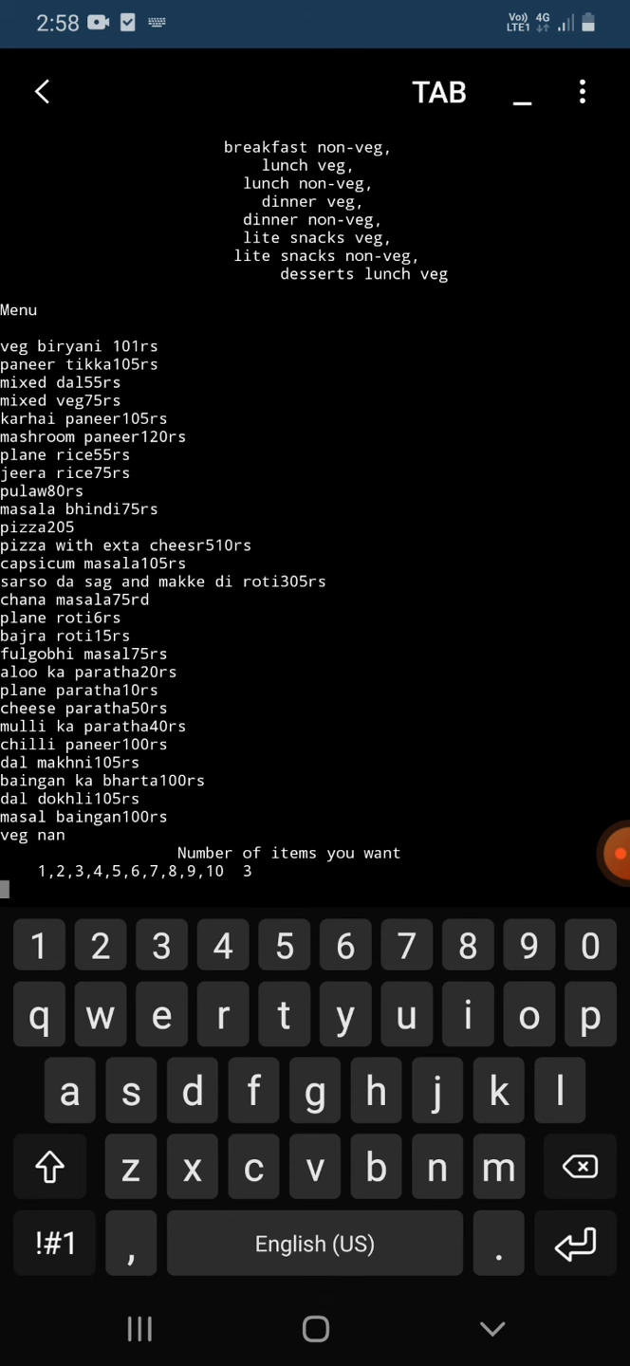
key(Enter)
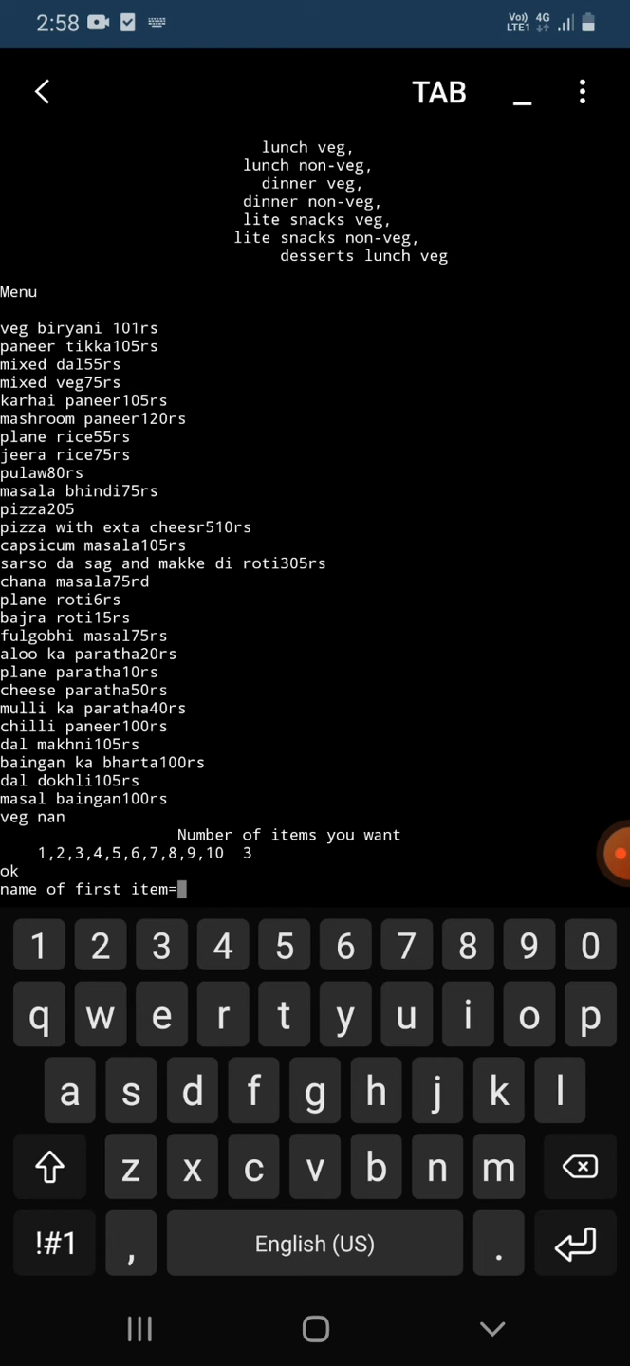
Step: Enter veg biryani as the first item, 2 plates at 101 per plate
click(315, 1165)
text(veg)
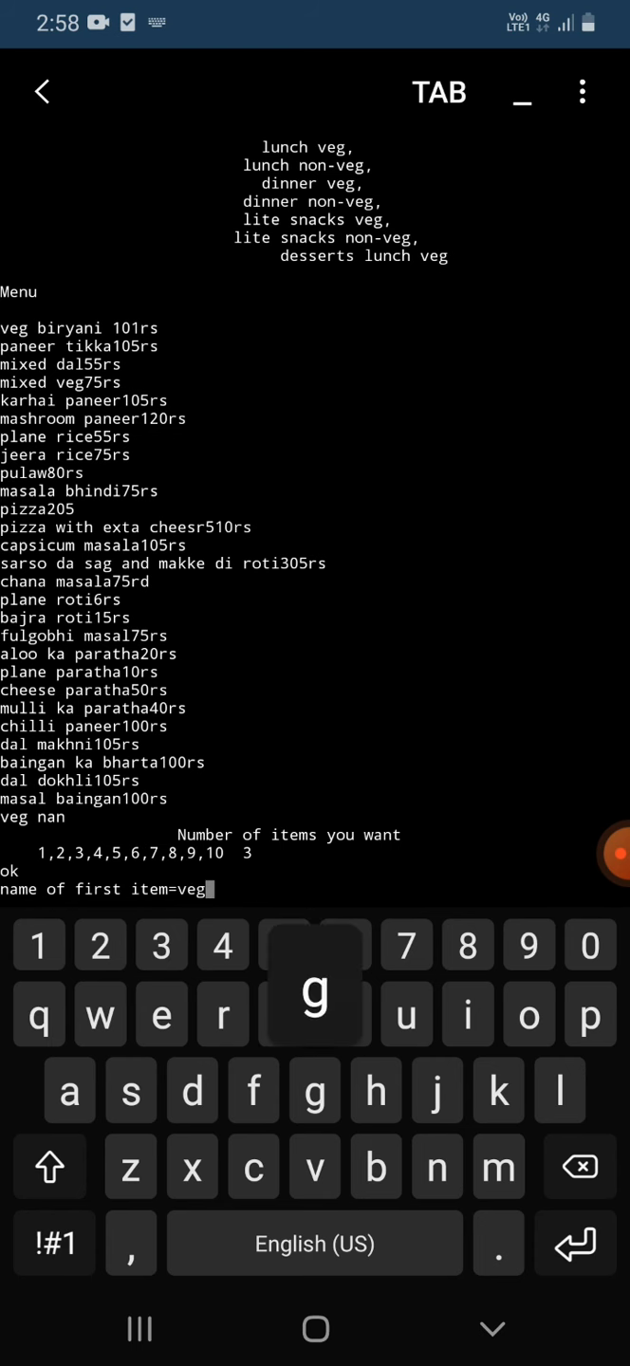
text(biryan)
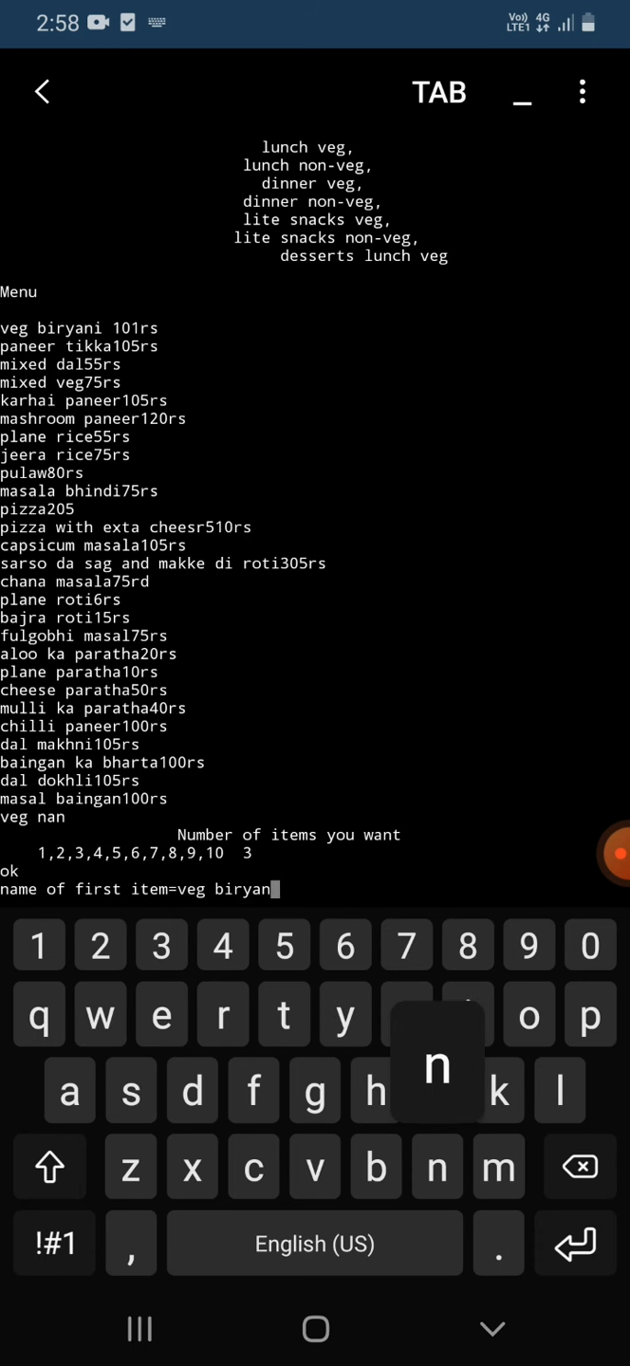
text(i)
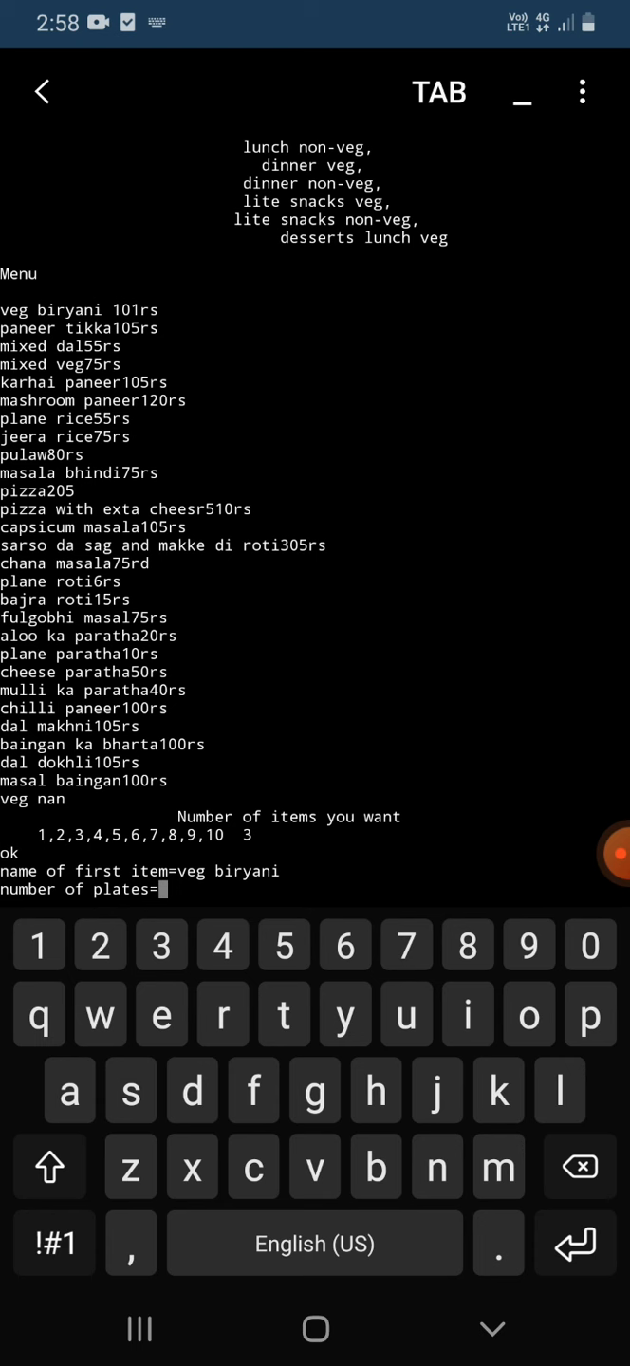
key(enter)
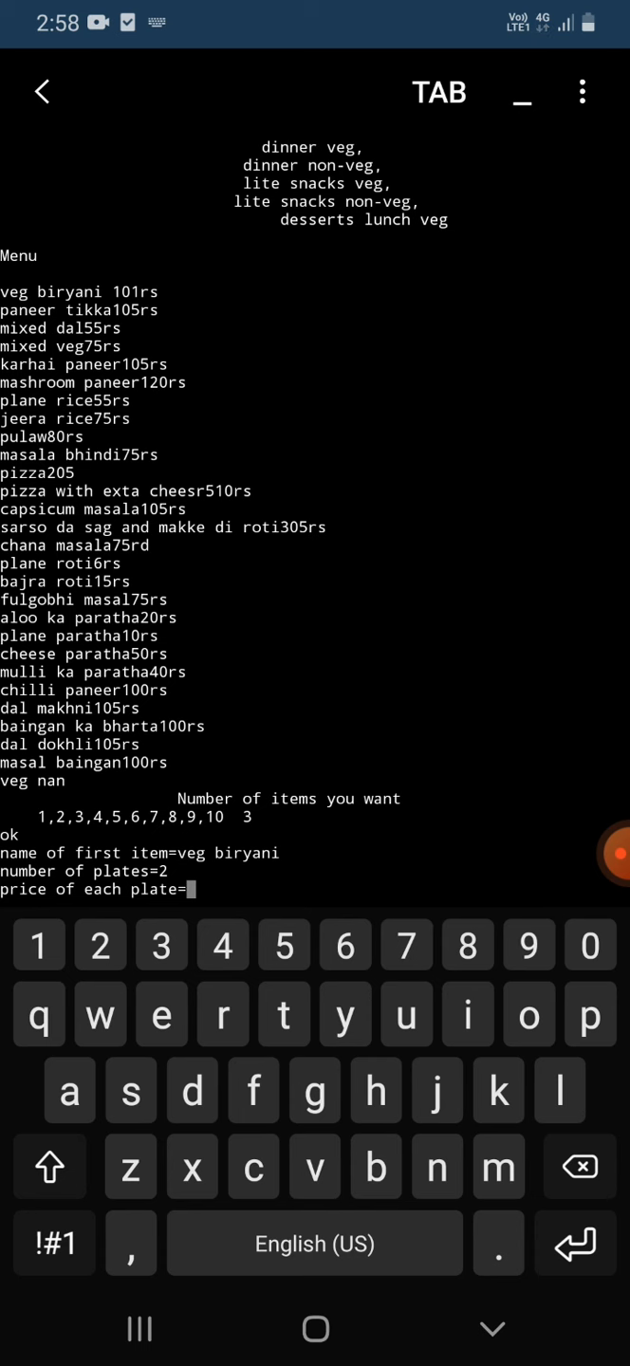
click(37, 945)
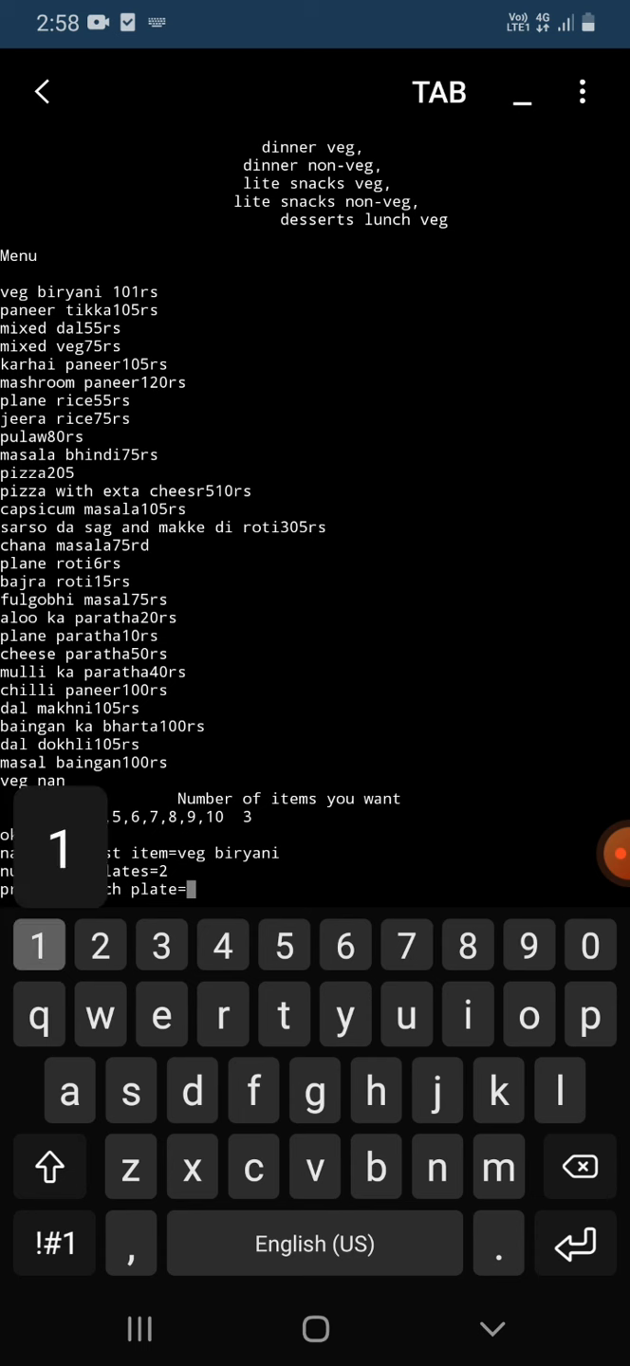
text(101)
text(pa)
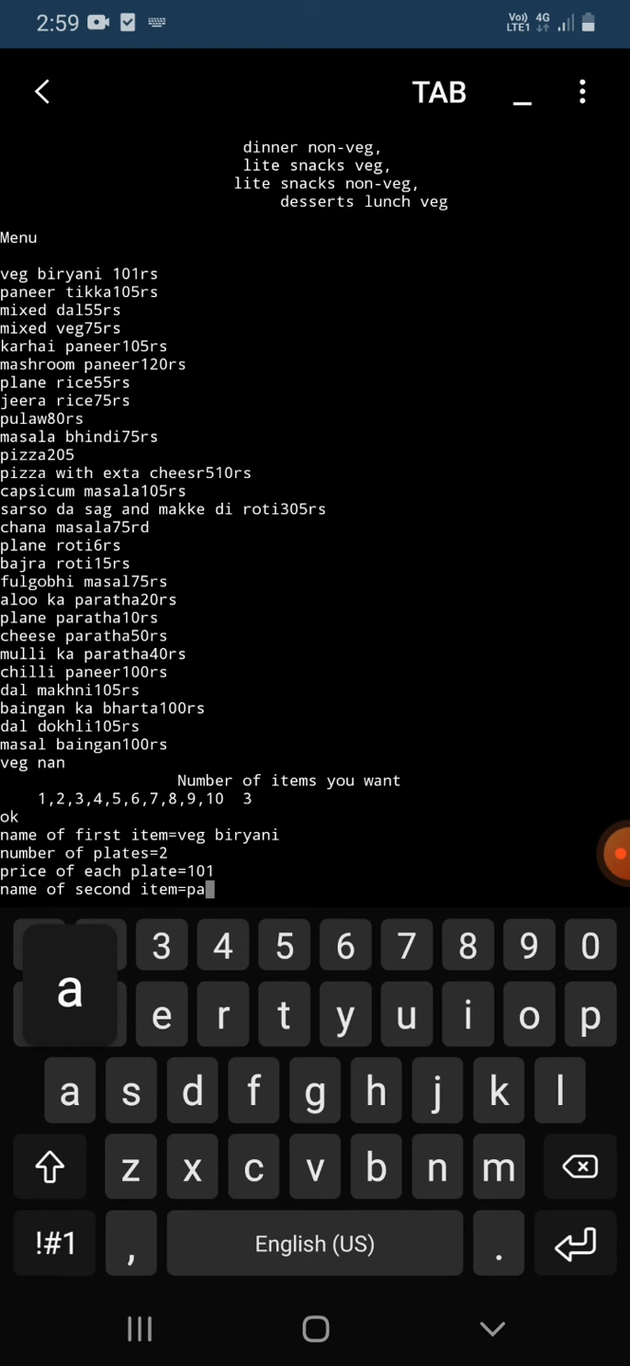
Step: Enter paneer tikka as the second item, 2 plates at 105 per plate
text(n)
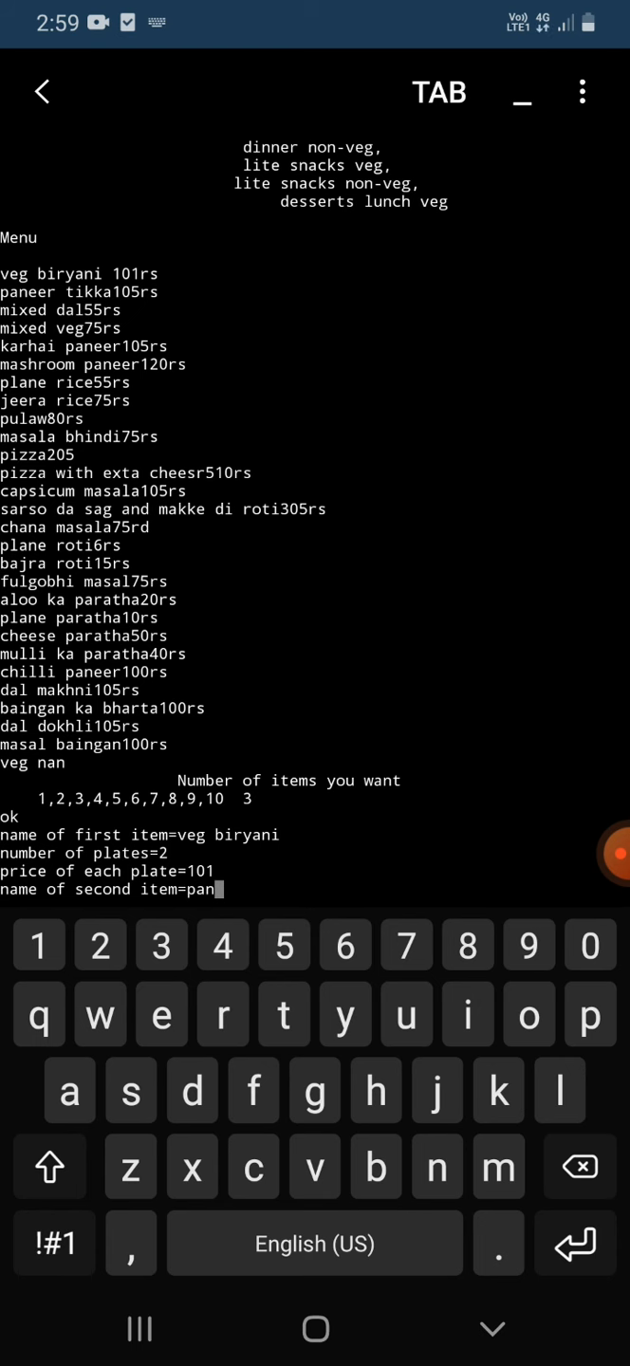
text(eer)
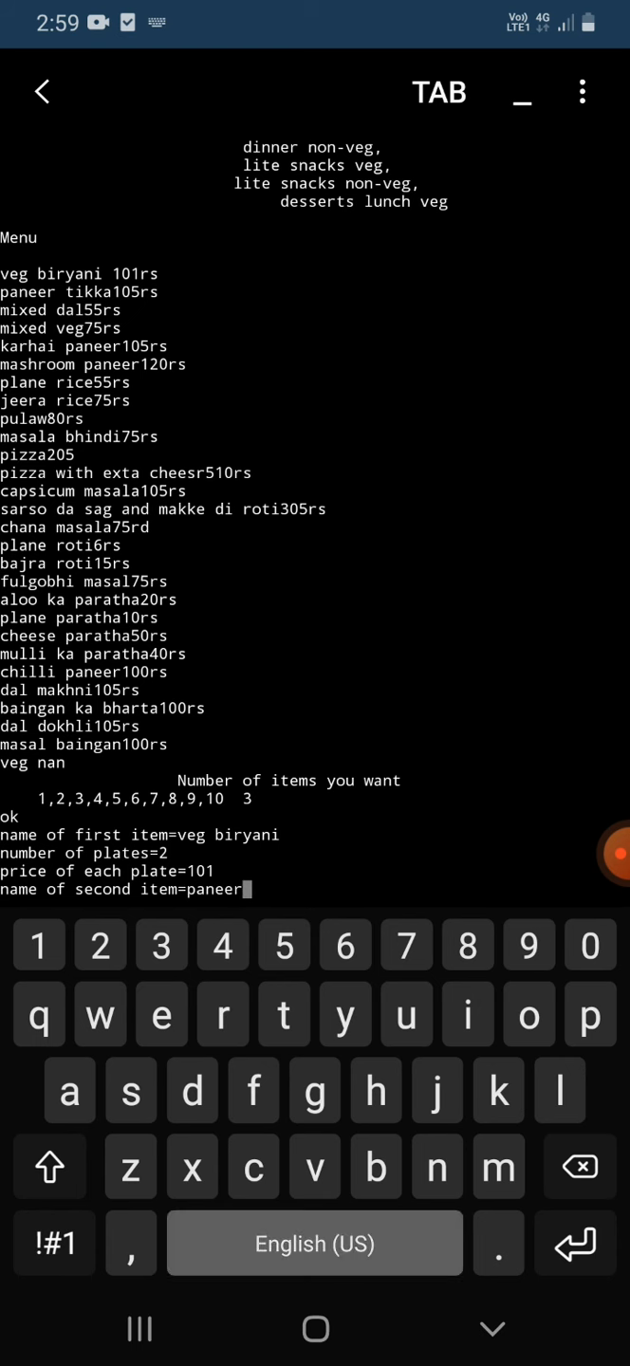
text(t)
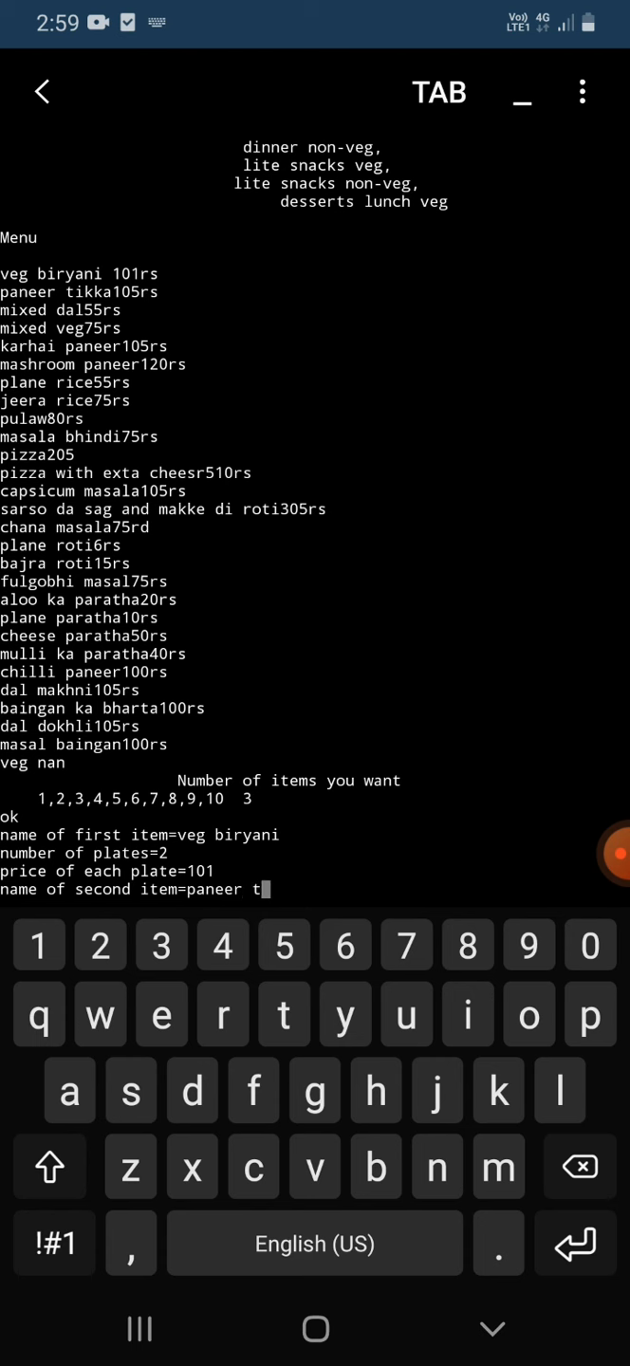
text(ikka)
text(2)
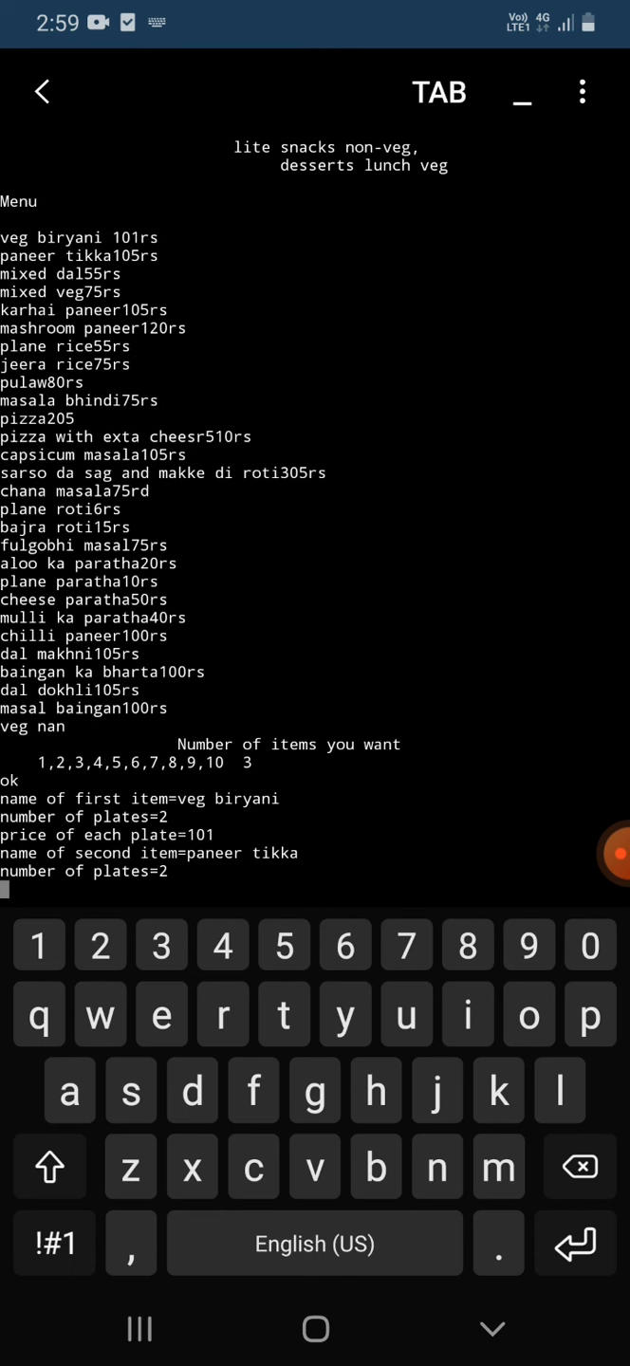
key(enter)
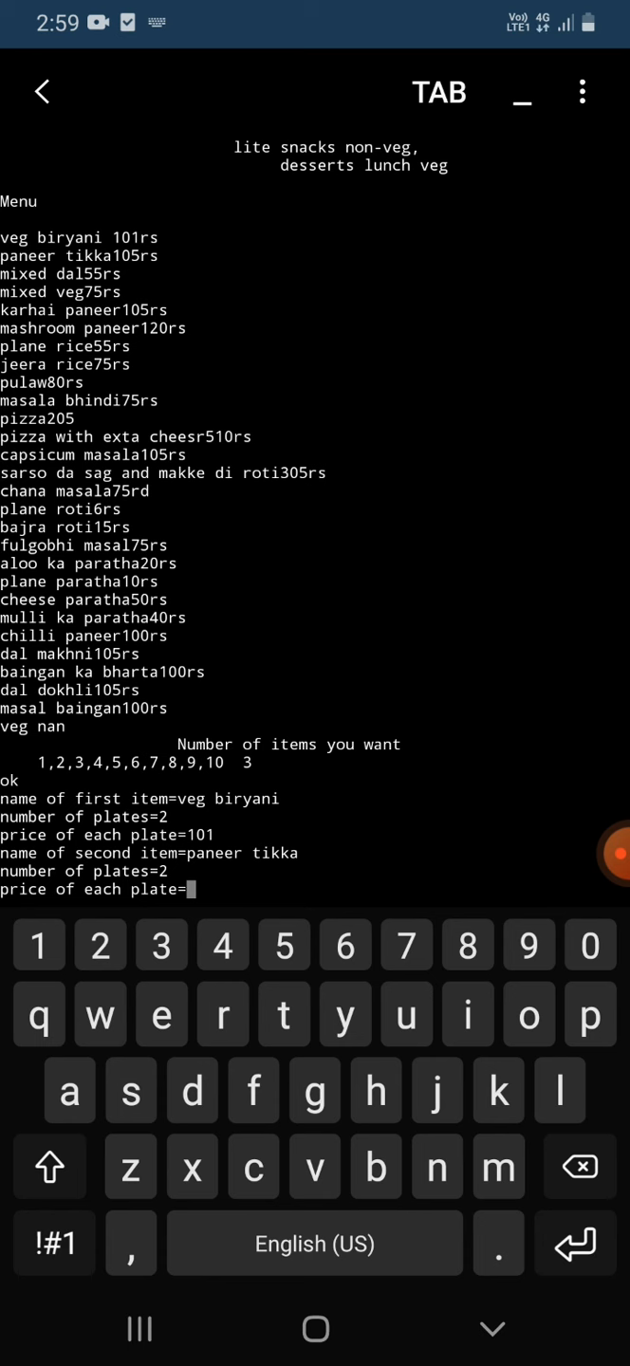
text(1)
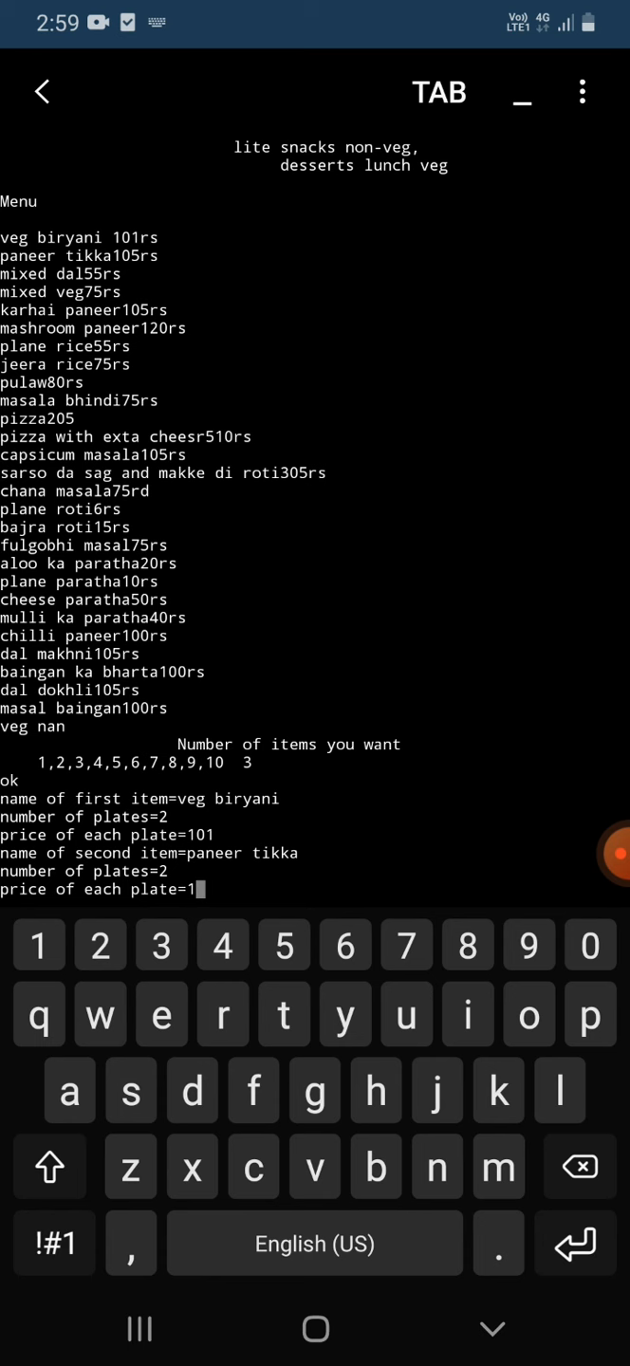
text(0)
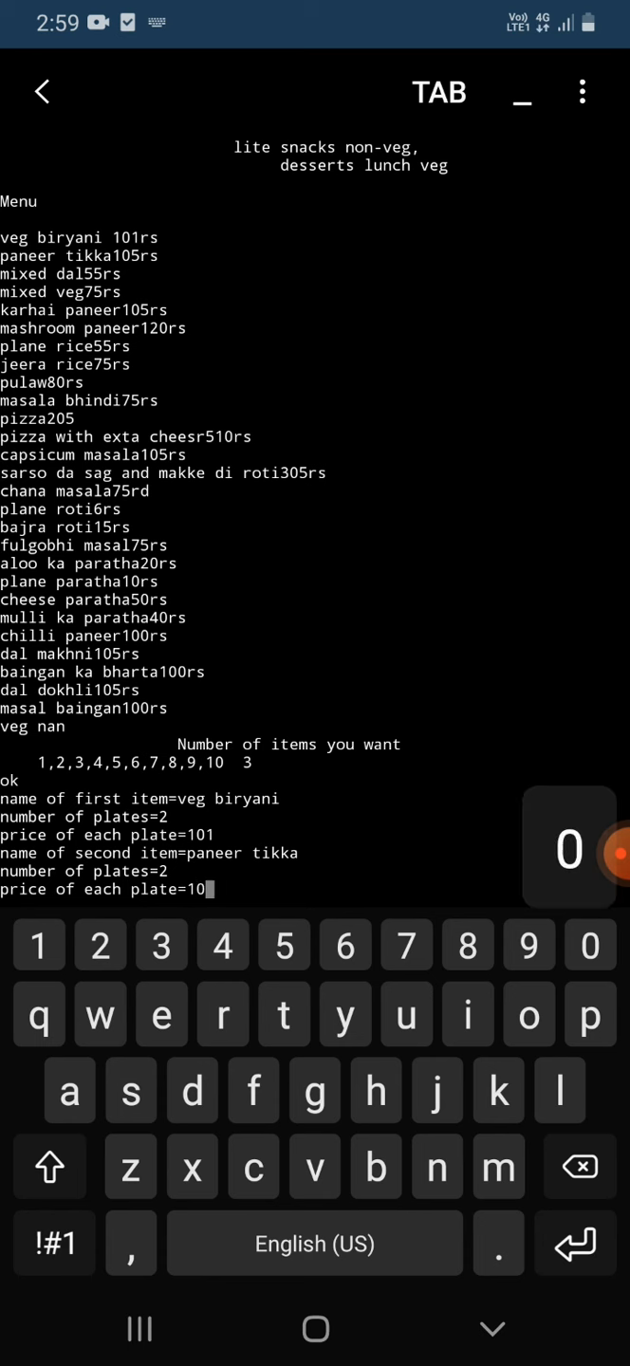
text(5)
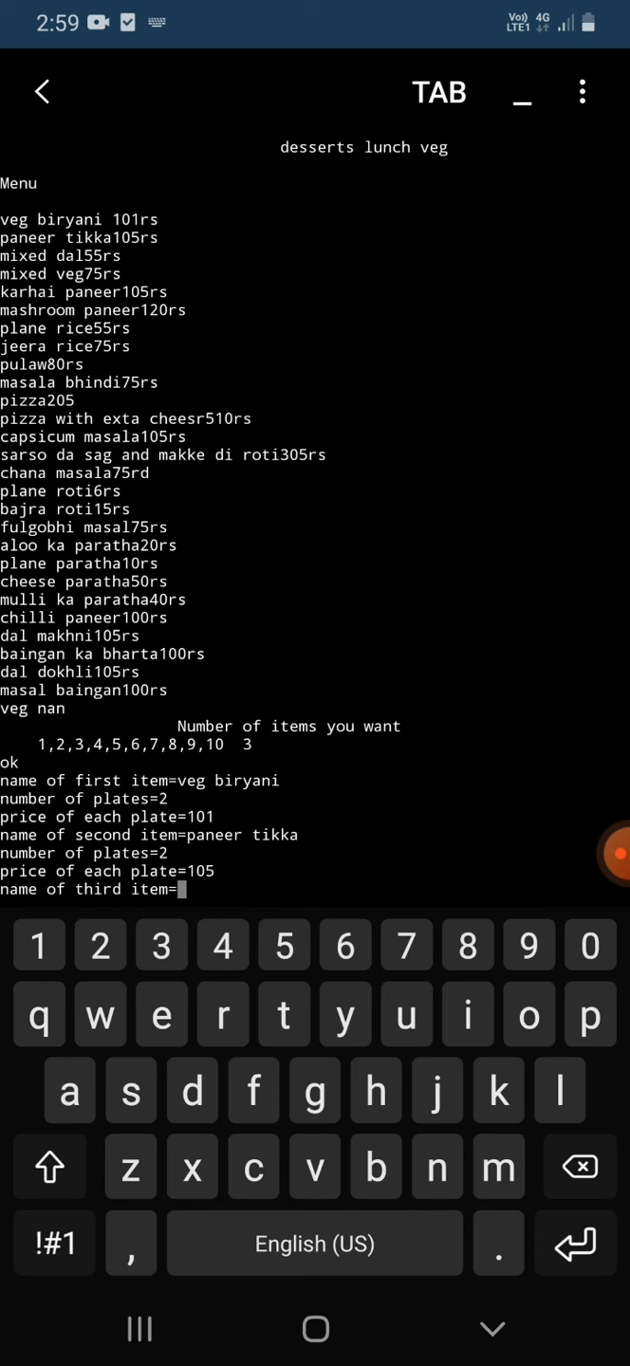
Step: Enter mixed veg as the third item, 2 plates at 75 per plate
text(mixed ve)
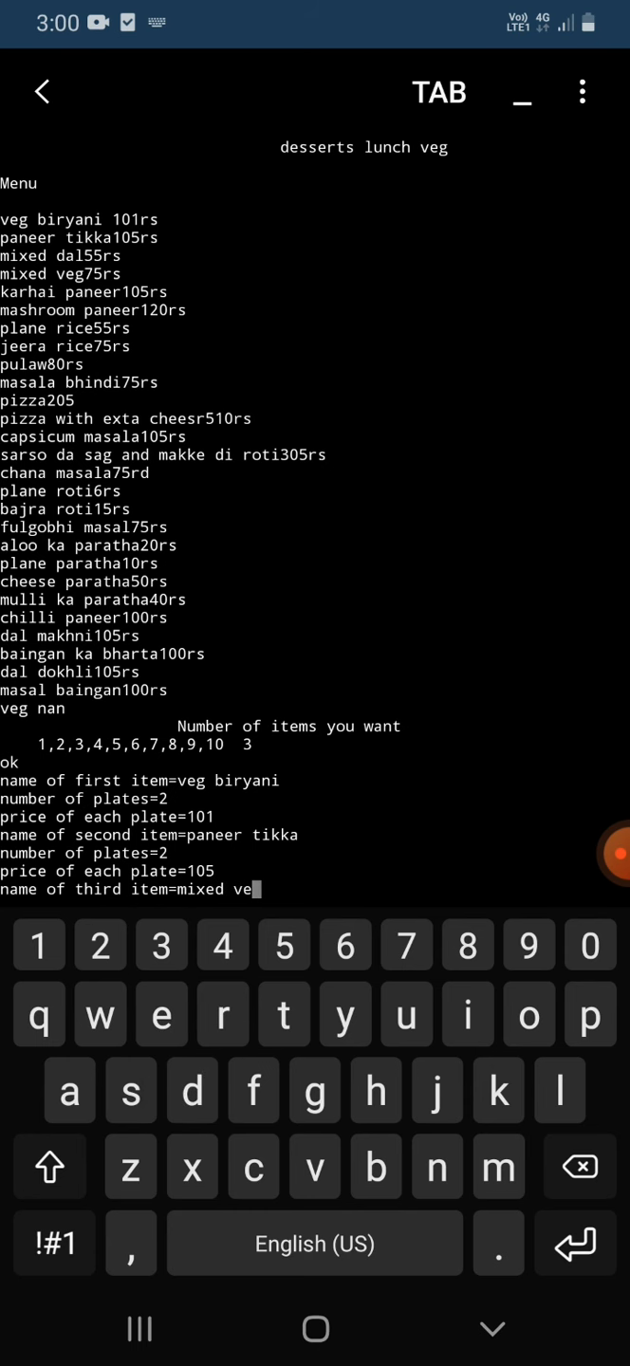
text(g)
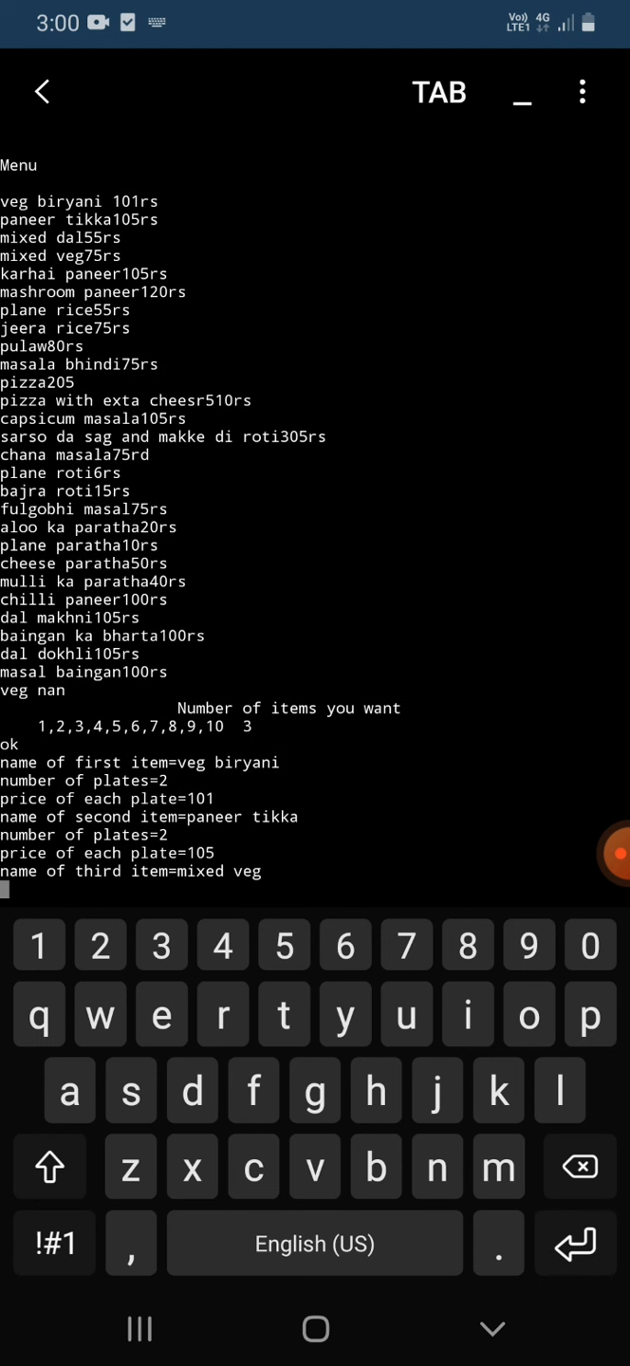
text(number of plates=2)
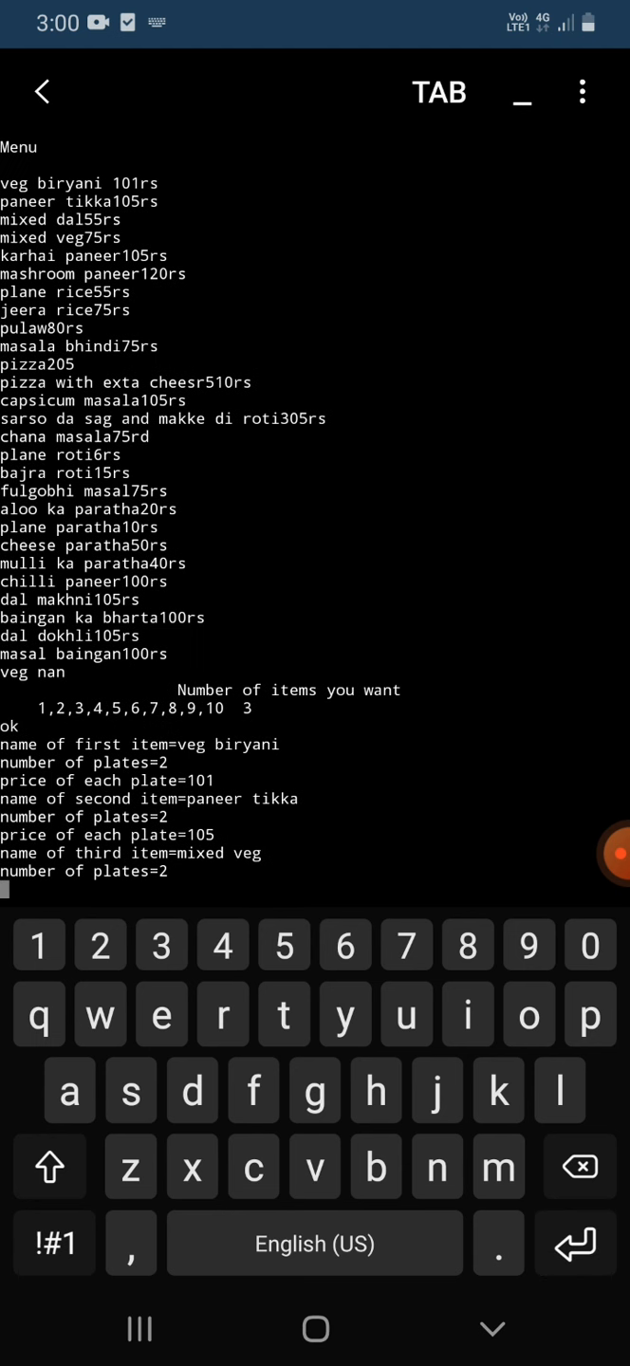
key(enter)
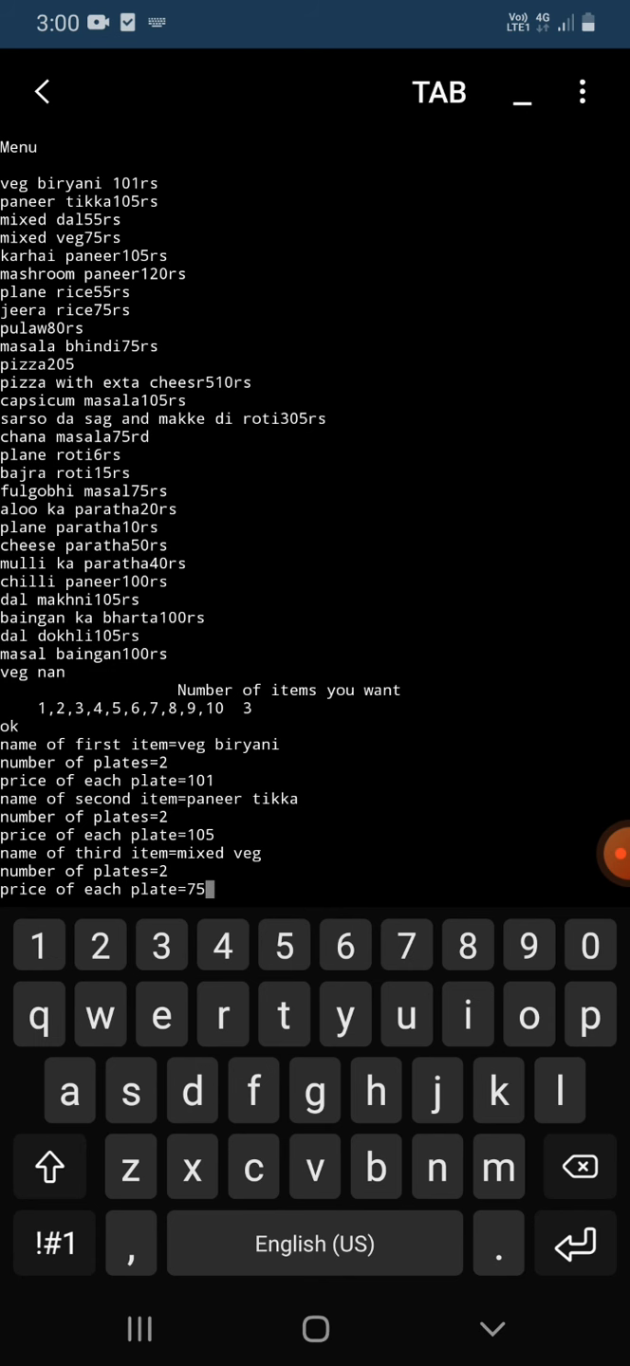
key(enter)
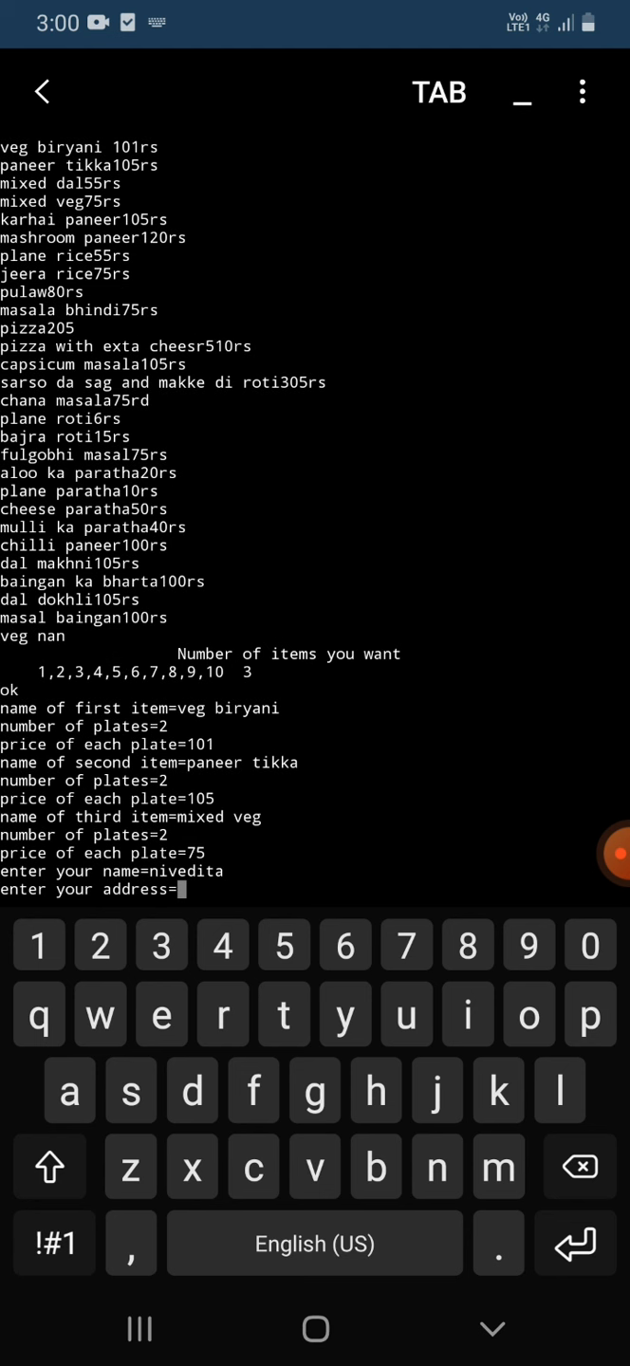
Step: Enter the customer name and the delivery address at the prompts
text(e/s)
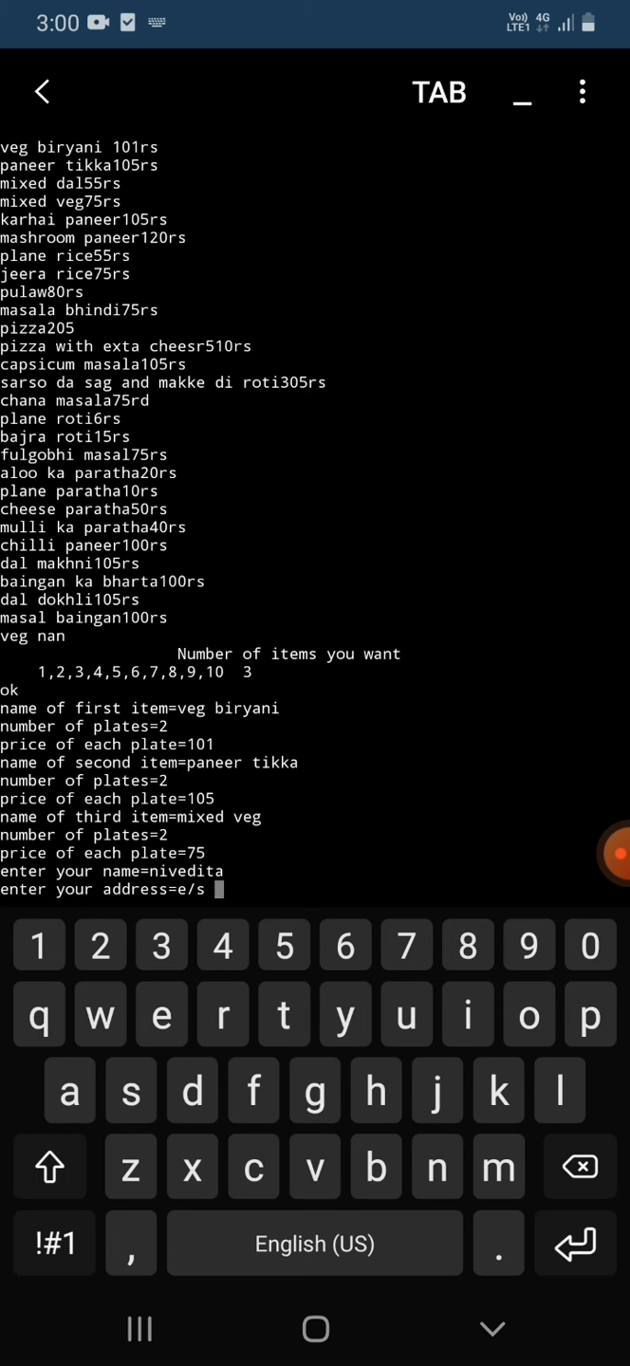
text(2 u)
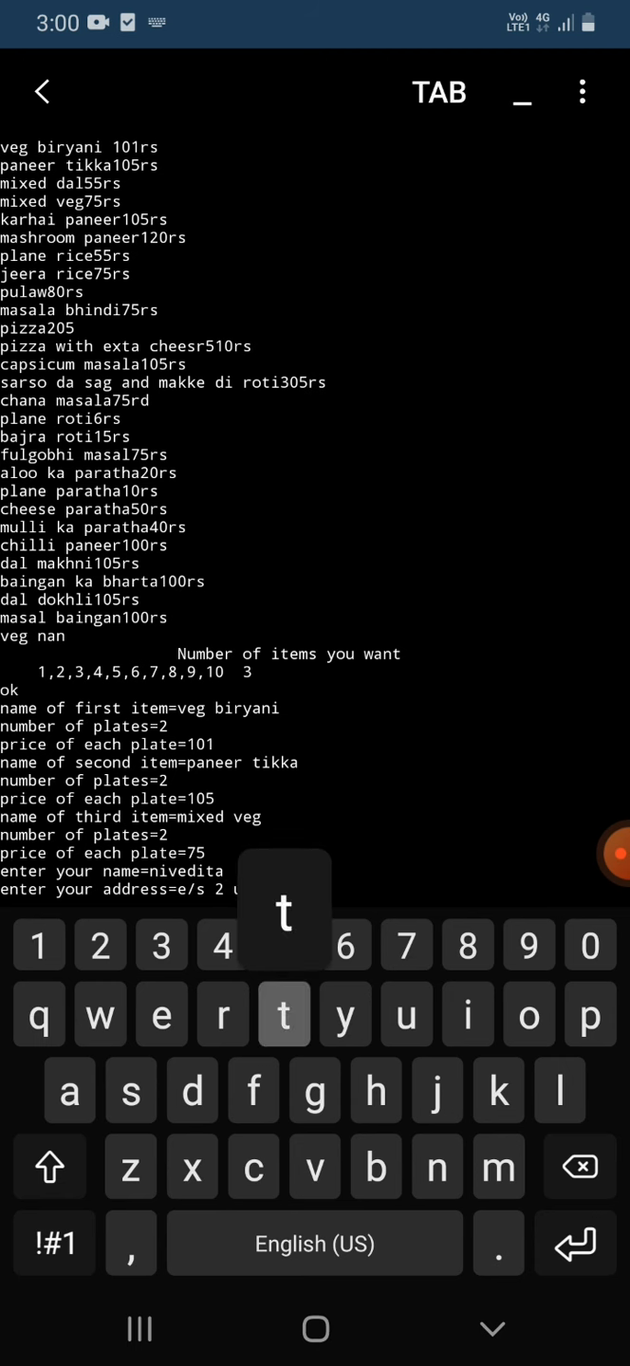
text(nit 2 mathurakat)
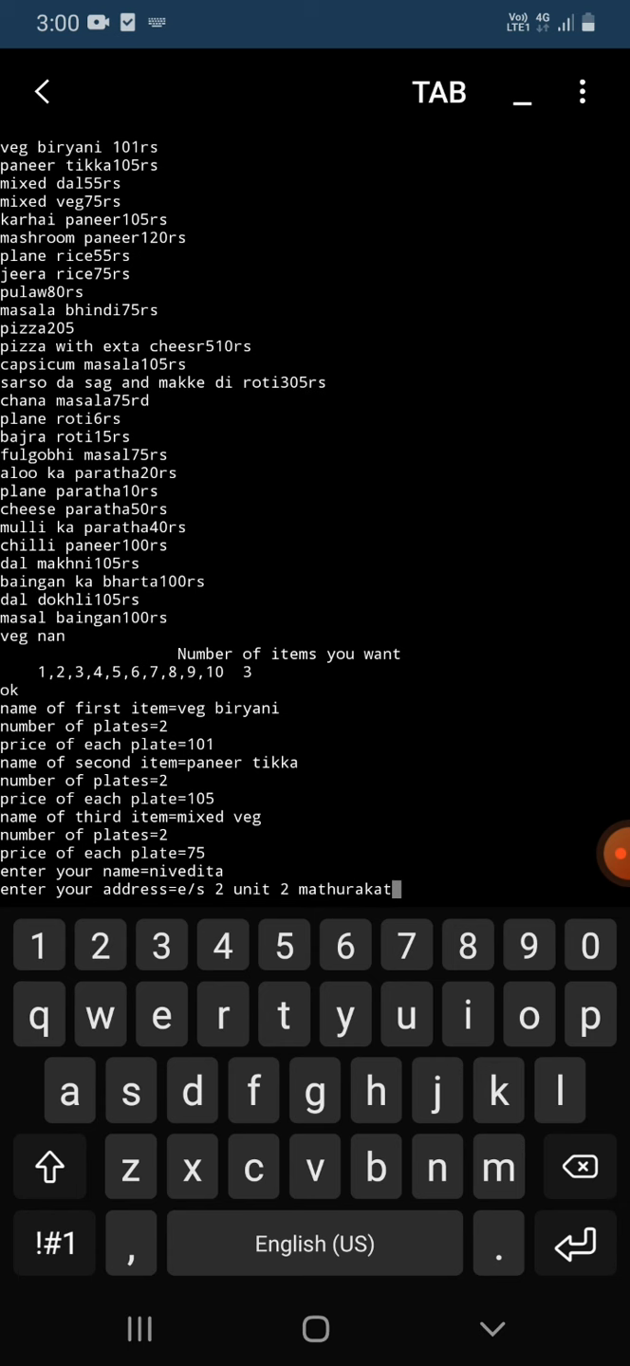
text(i)
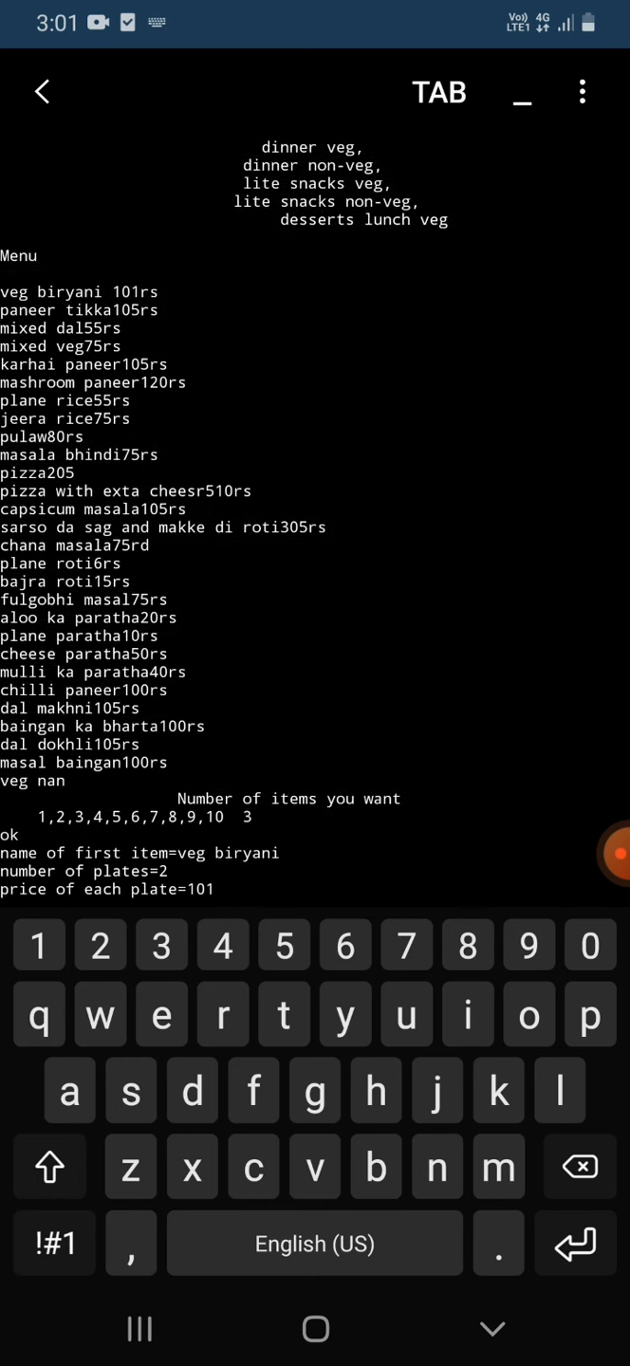
Step: Enter 5 km as the hotel-to-house distance
scroll(down, 3)
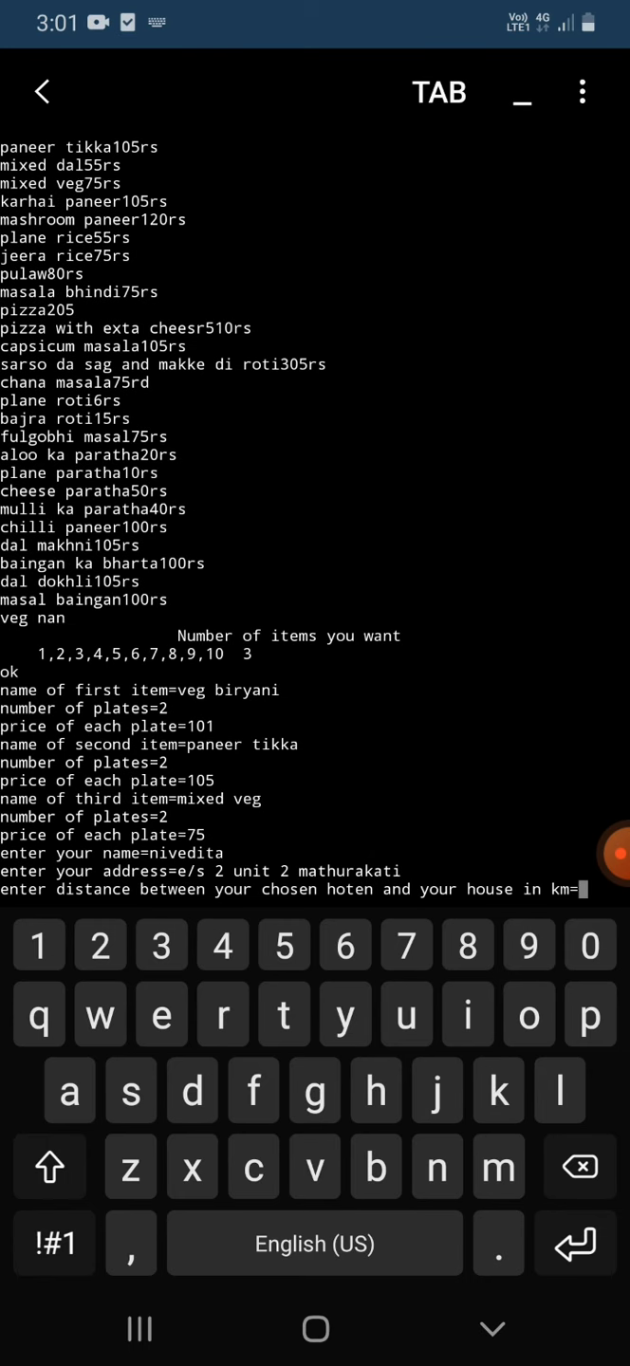
text(5)
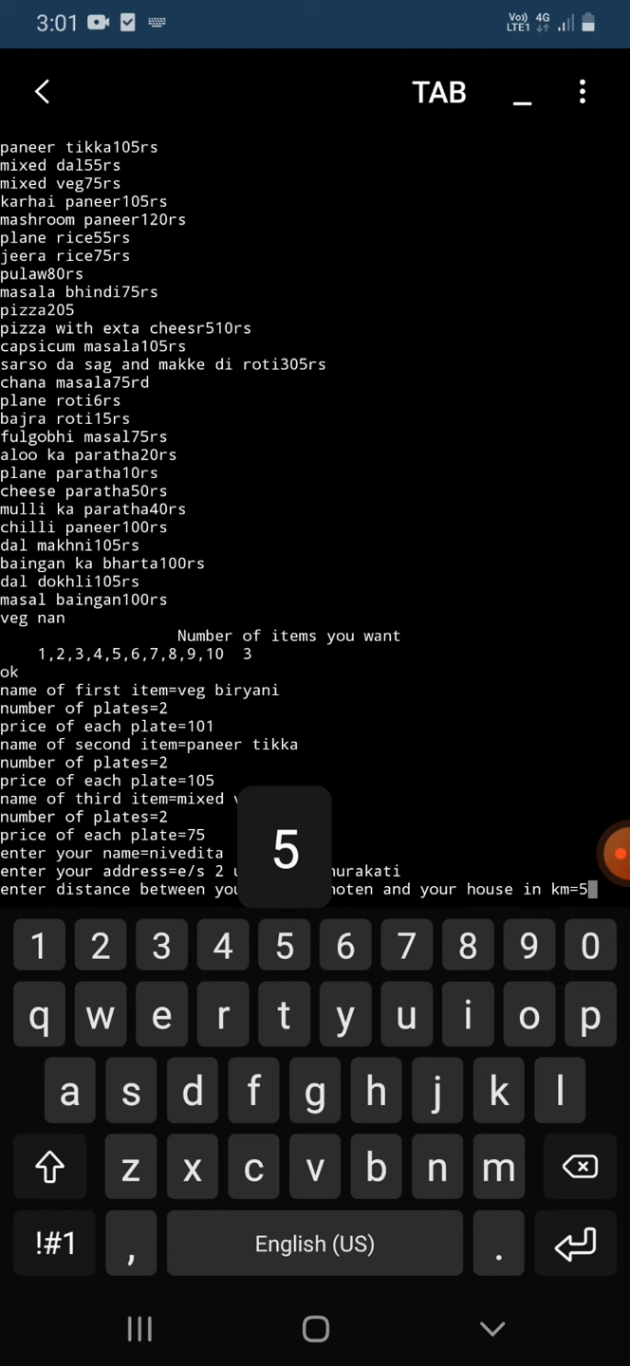